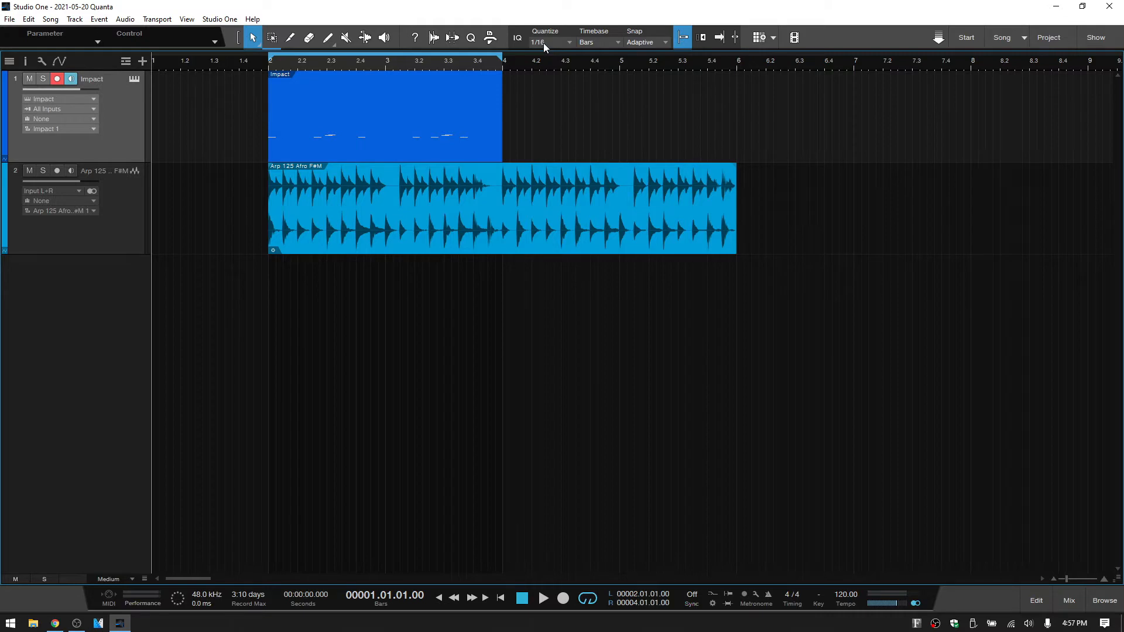
pyautogui.moveTo(538, 42)
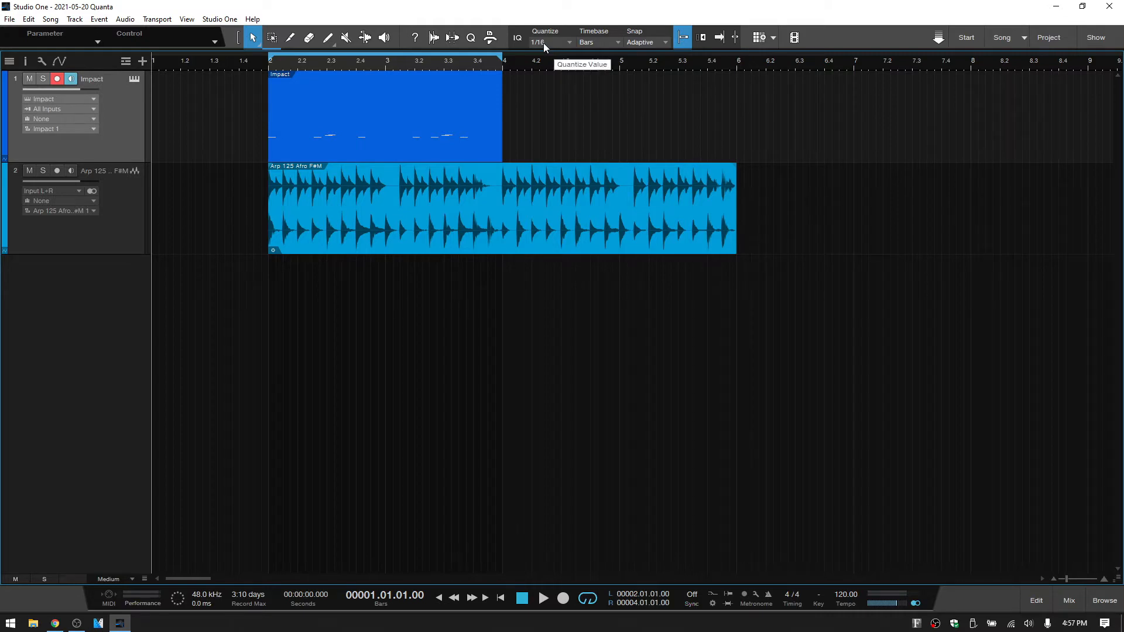
pyautogui.moveTo(337, 155)
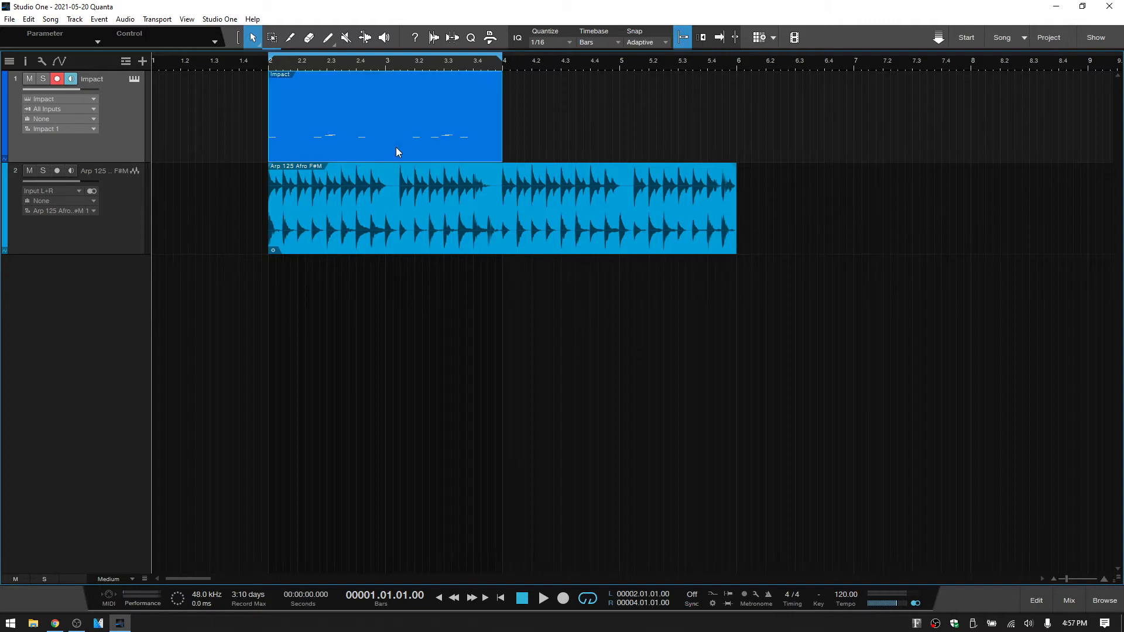
pyautogui.moveTo(404, 165)
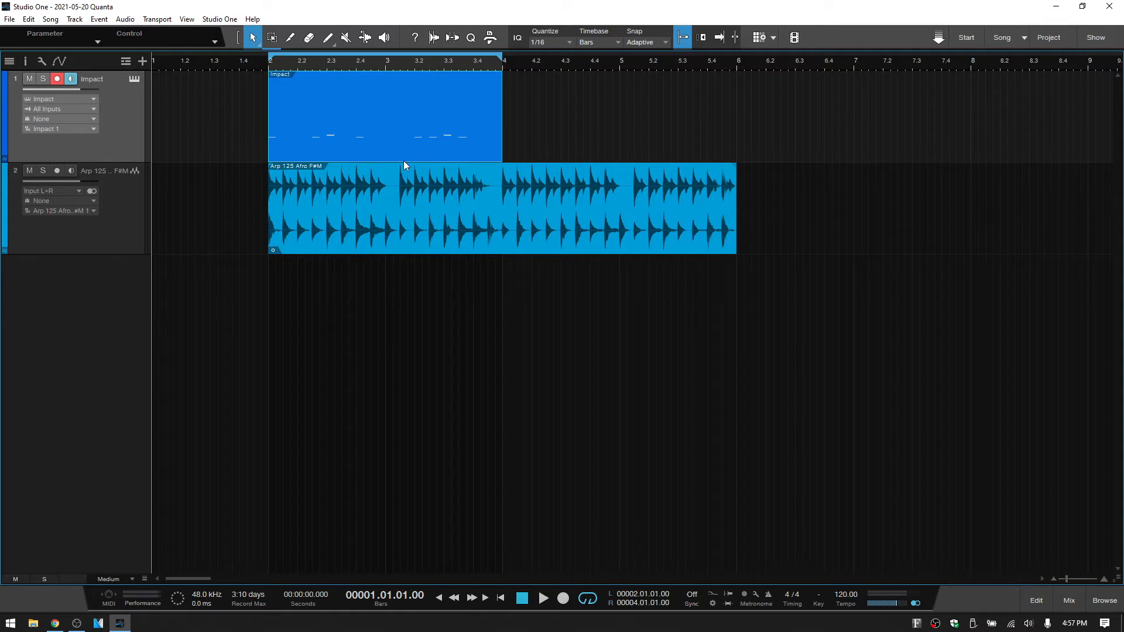
pyautogui.moveTo(391, 149)
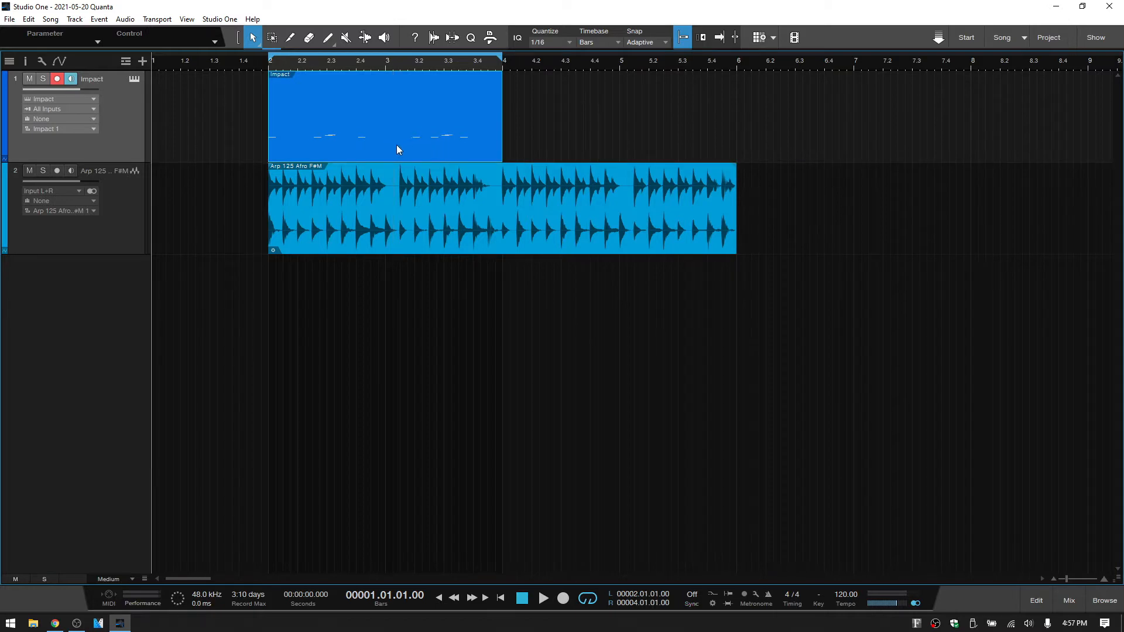
# Step: Bring the Impact event's notes into the drum editor for quantizing to the 1/8 grid
pyautogui.doubleClick(386, 115)
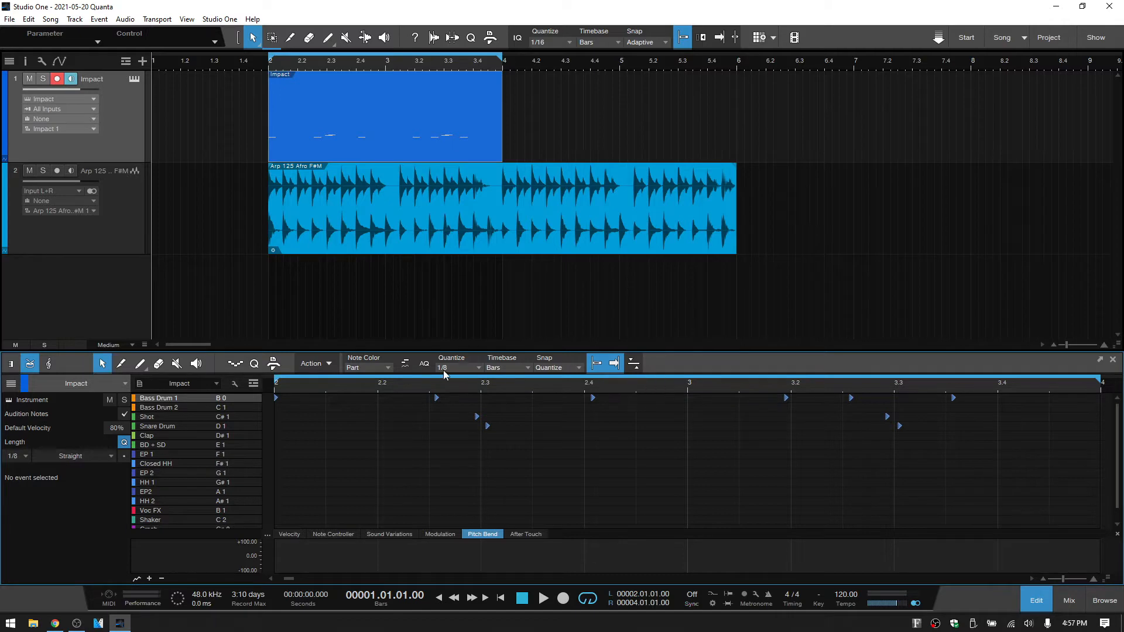
pyautogui.moveTo(460, 373)
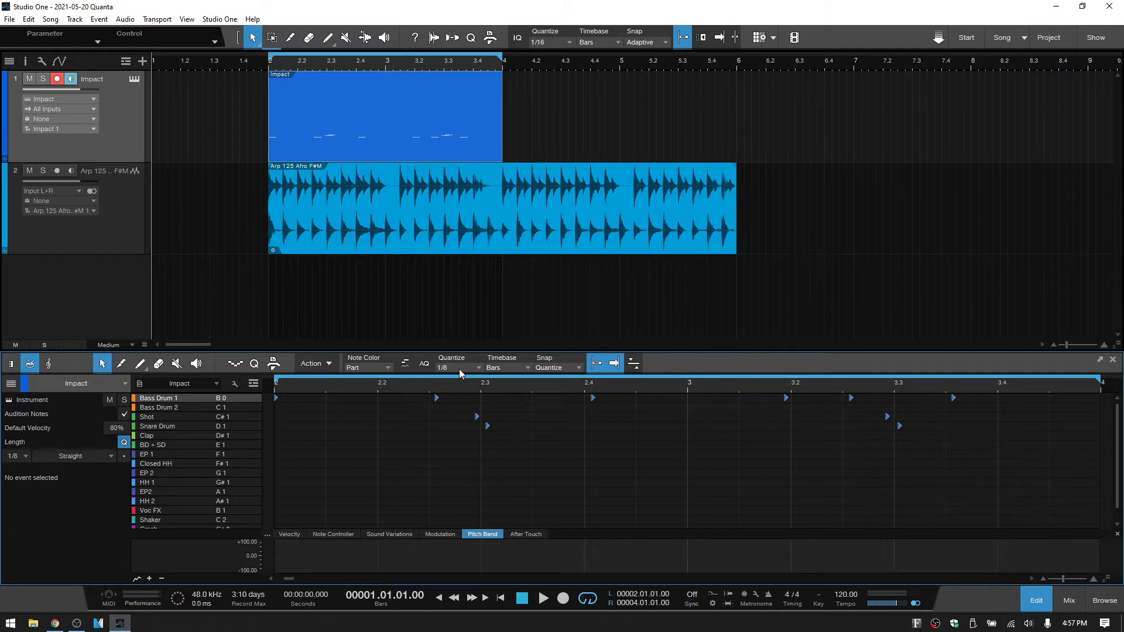
pyautogui.moveTo(601, 474)
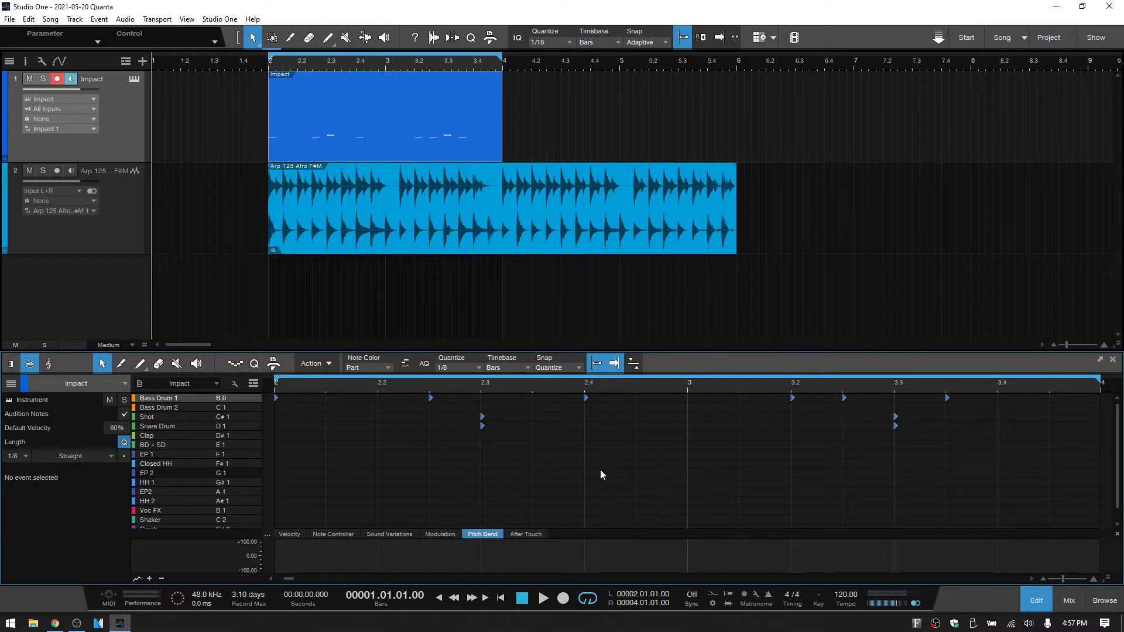
pyautogui.moveTo(762, 431)
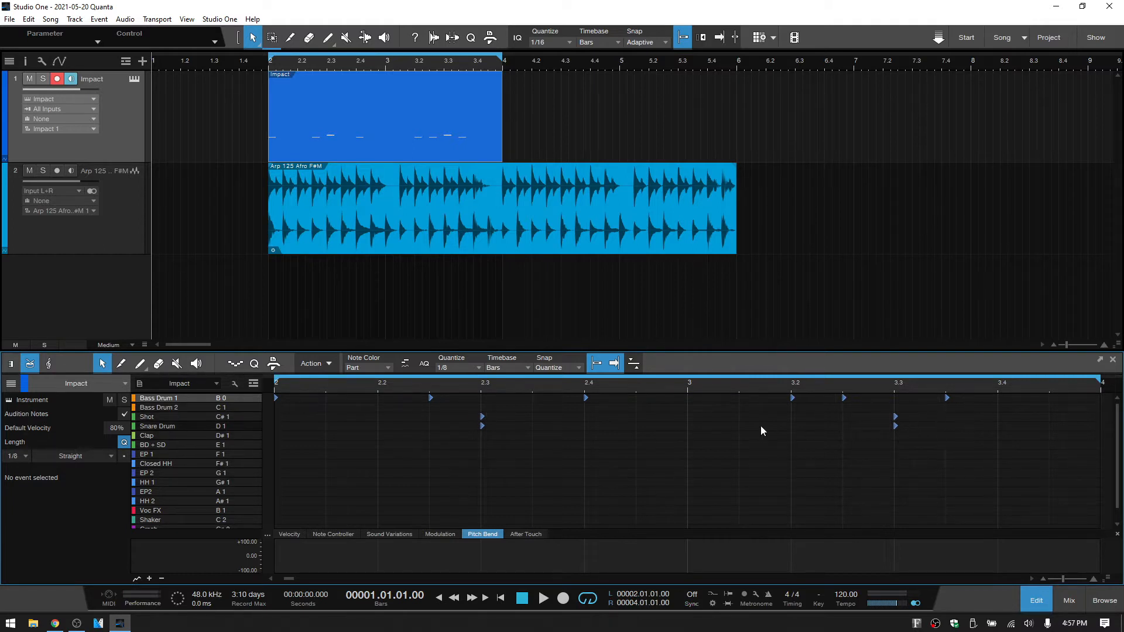
pyautogui.moveTo(751, 439)
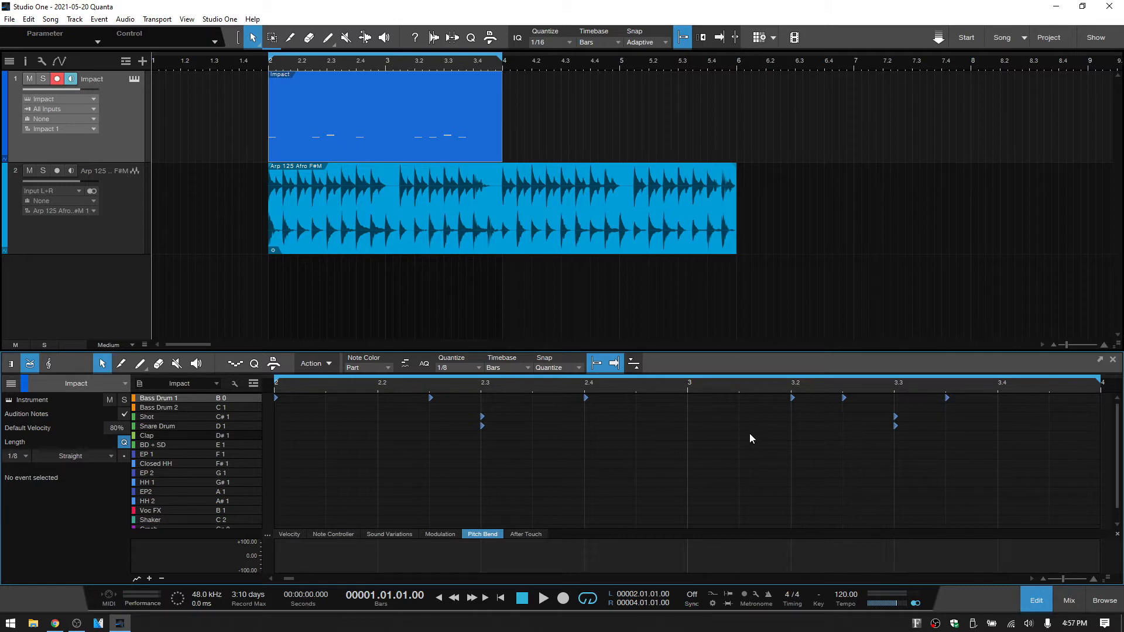
pyautogui.moveTo(706, 467)
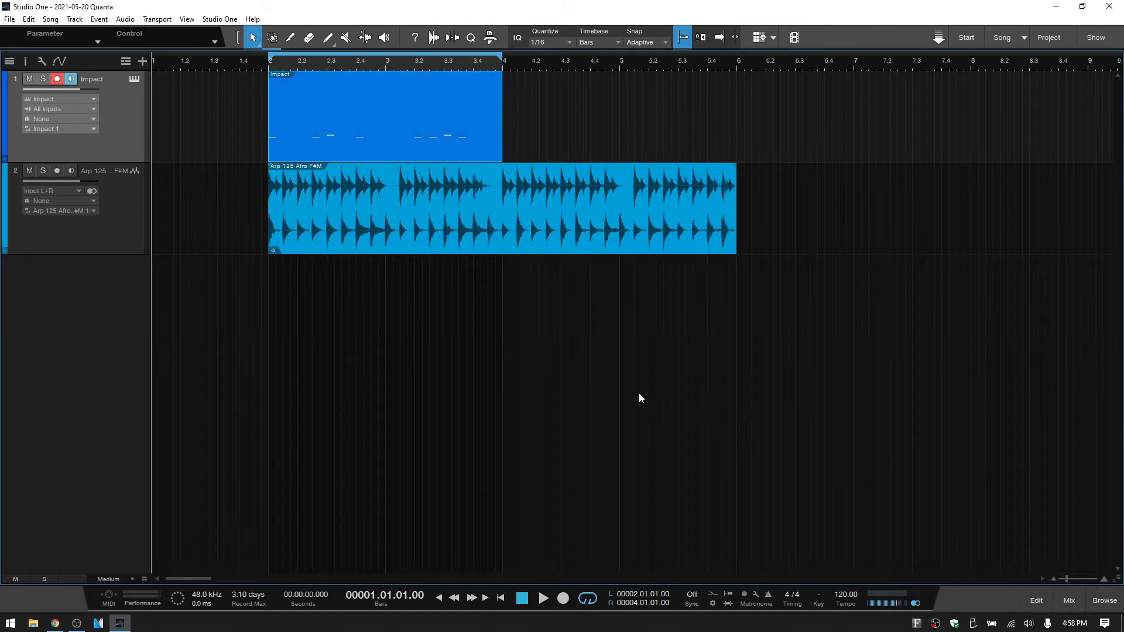
pyautogui.moveTo(628, 55)
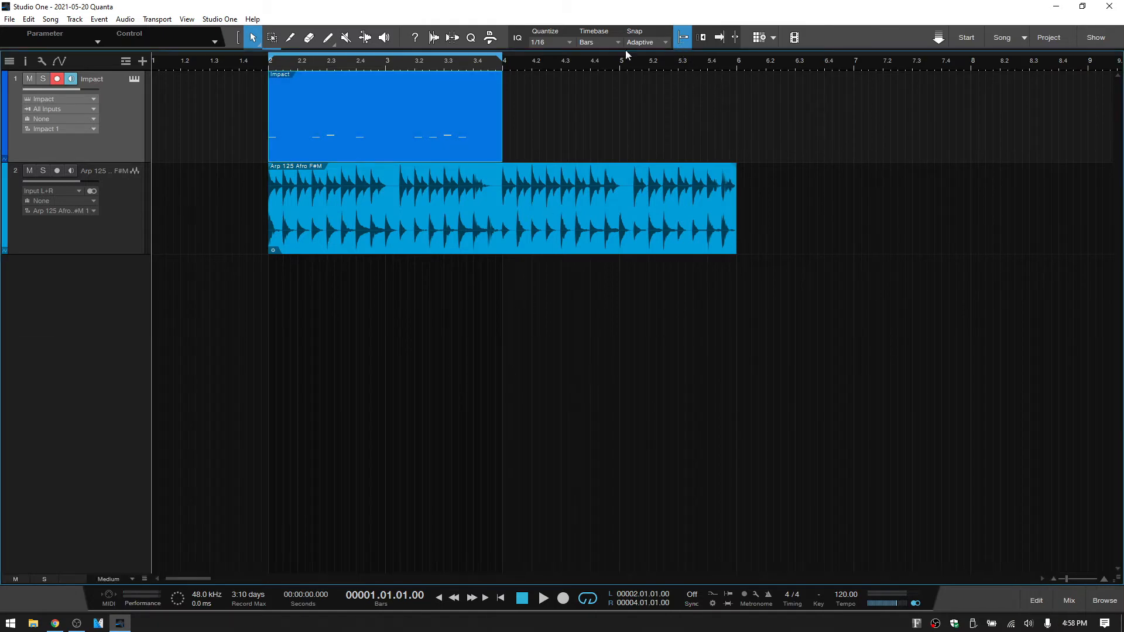
pyautogui.moveTo(548, 44)
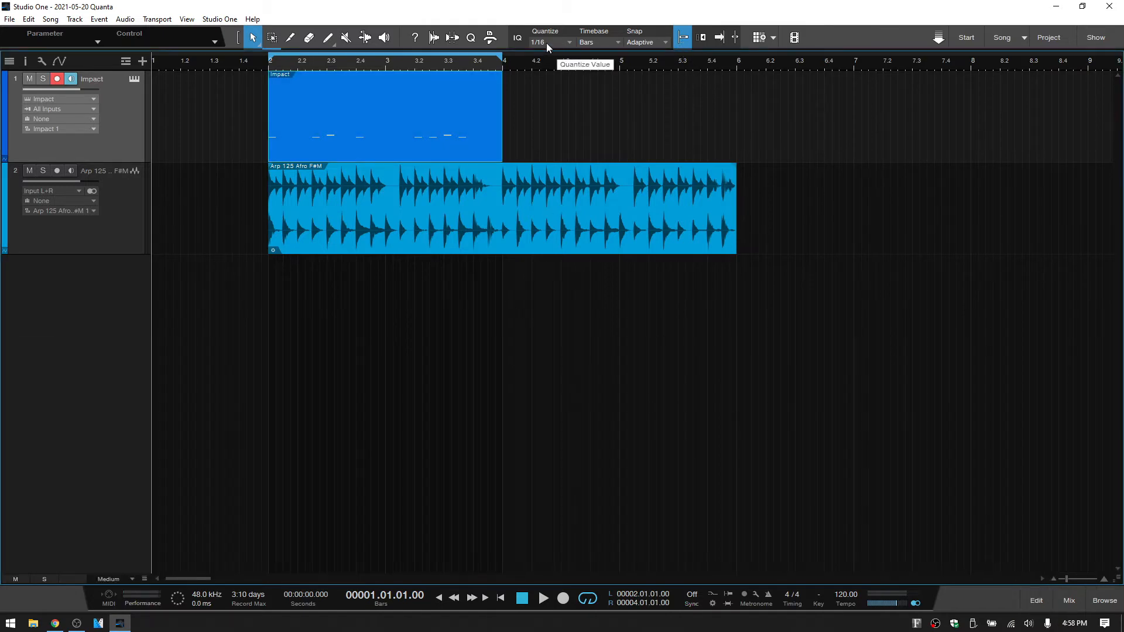
pyautogui.moveTo(550, 104)
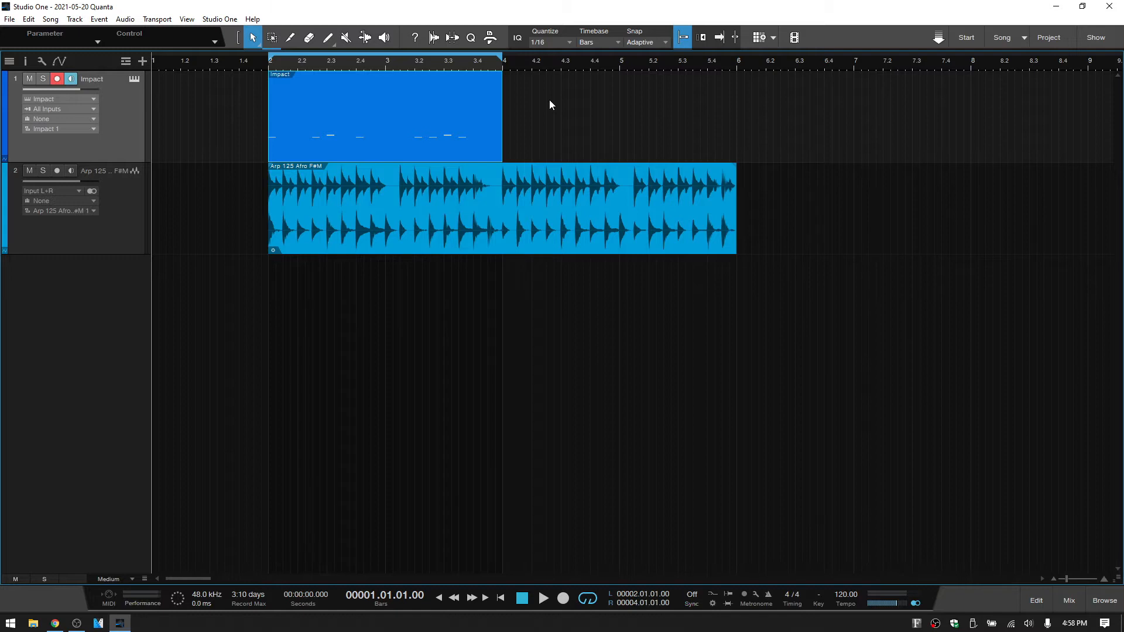
pyautogui.moveTo(551, 50)
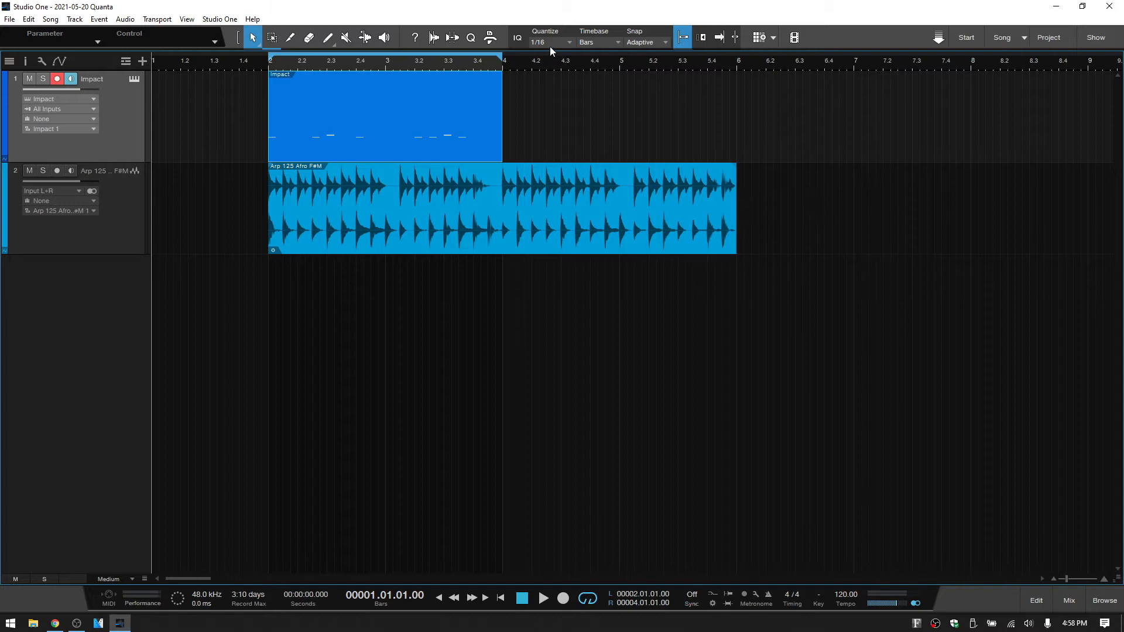
# Step: Change the arrangement's Quantize value from 1/16 to 1/4
pyautogui.click(548, 43)
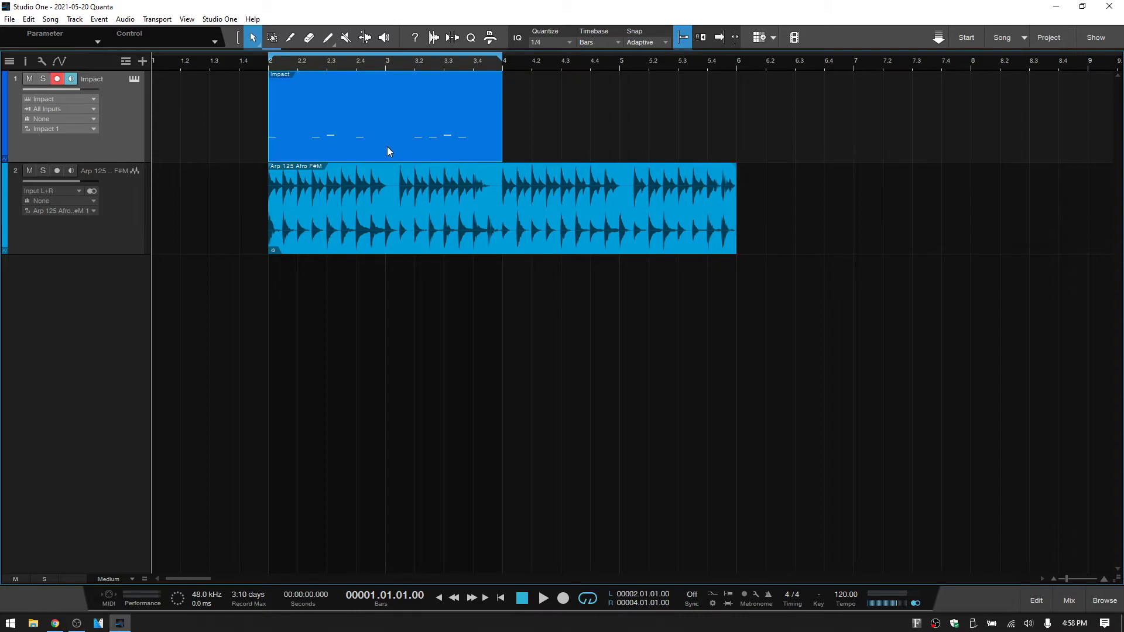
pyautogui.moveTo(556, 127)
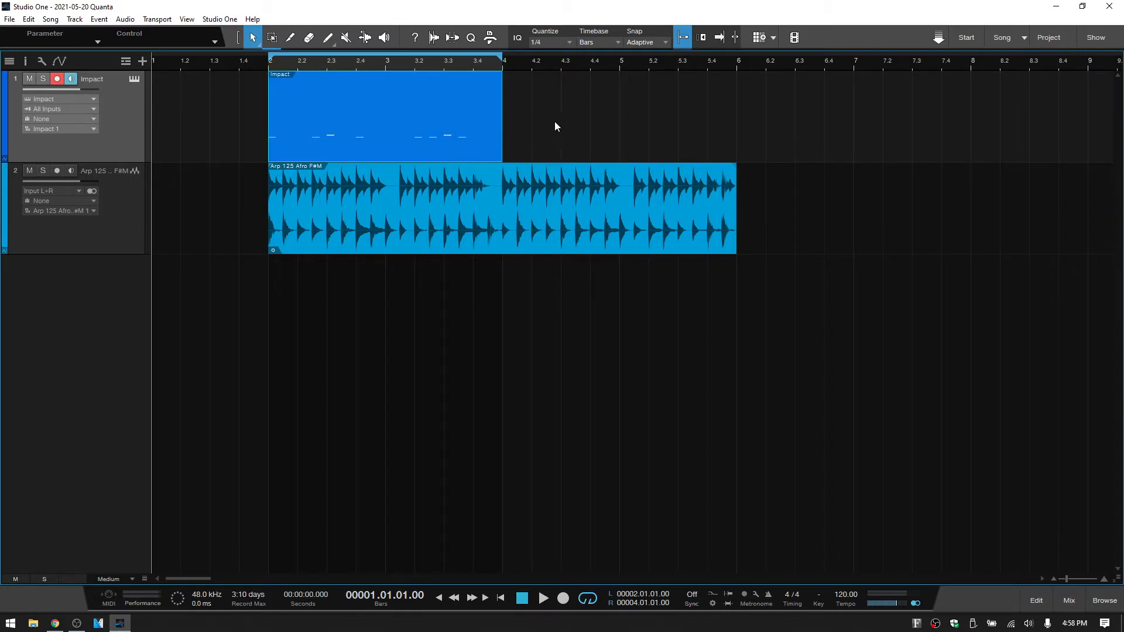
pyautogui.moveTo(293, 42)
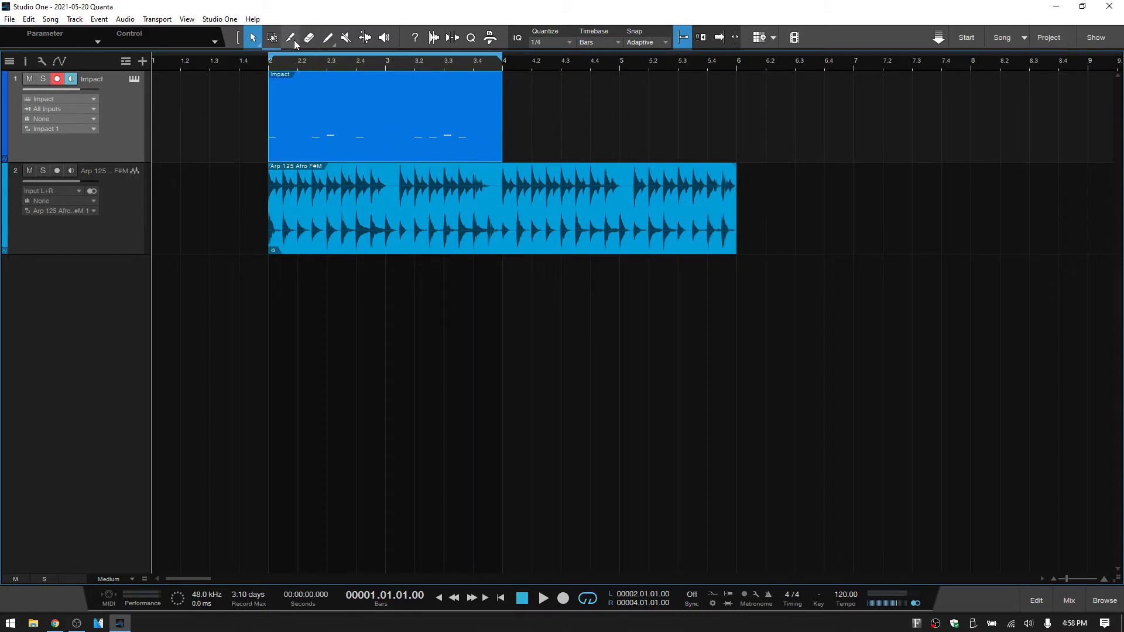
pyautogui.moveTo(289, 37)
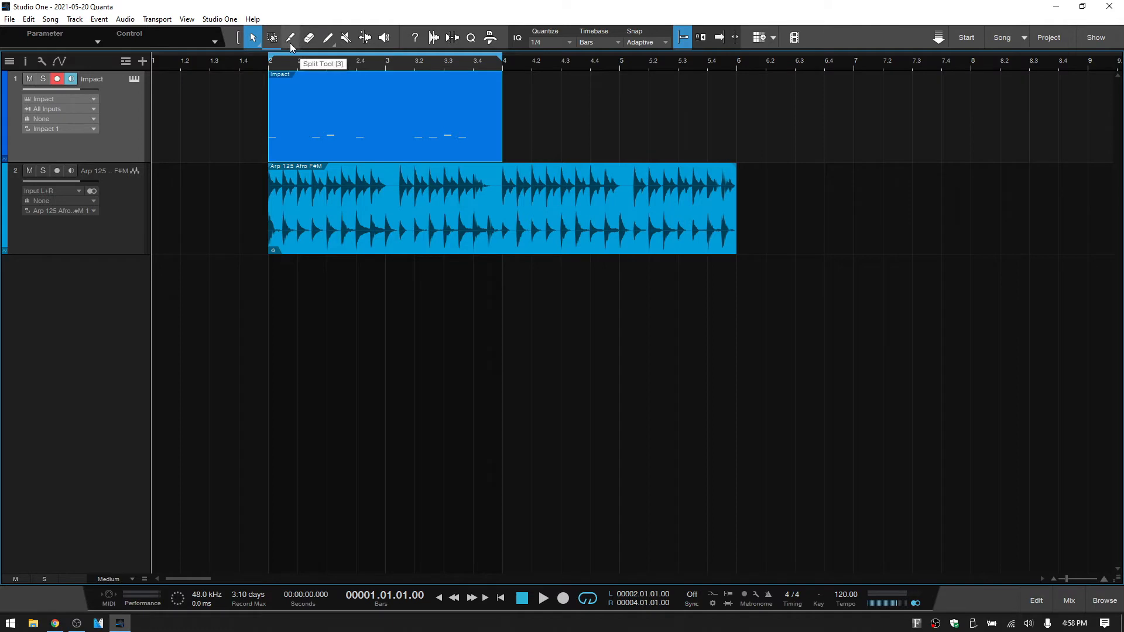
# Step: Arm the Split Tool with Quantize at 1/8 and Snap toggled off
pyautogui.click(291, 38)
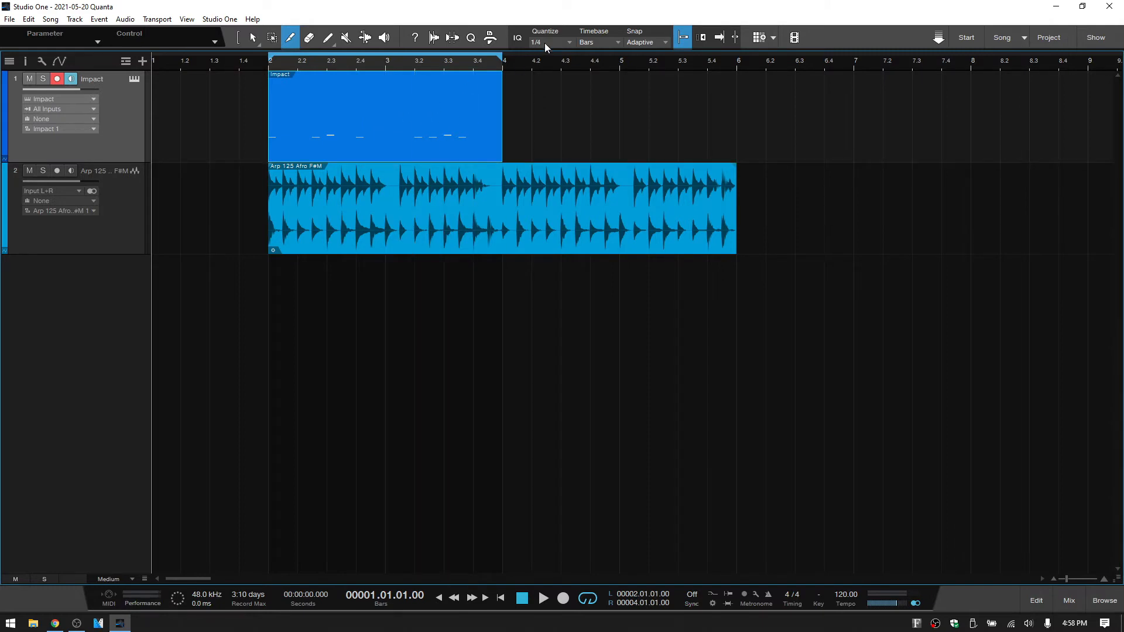
pyautogui.click(552, 42)
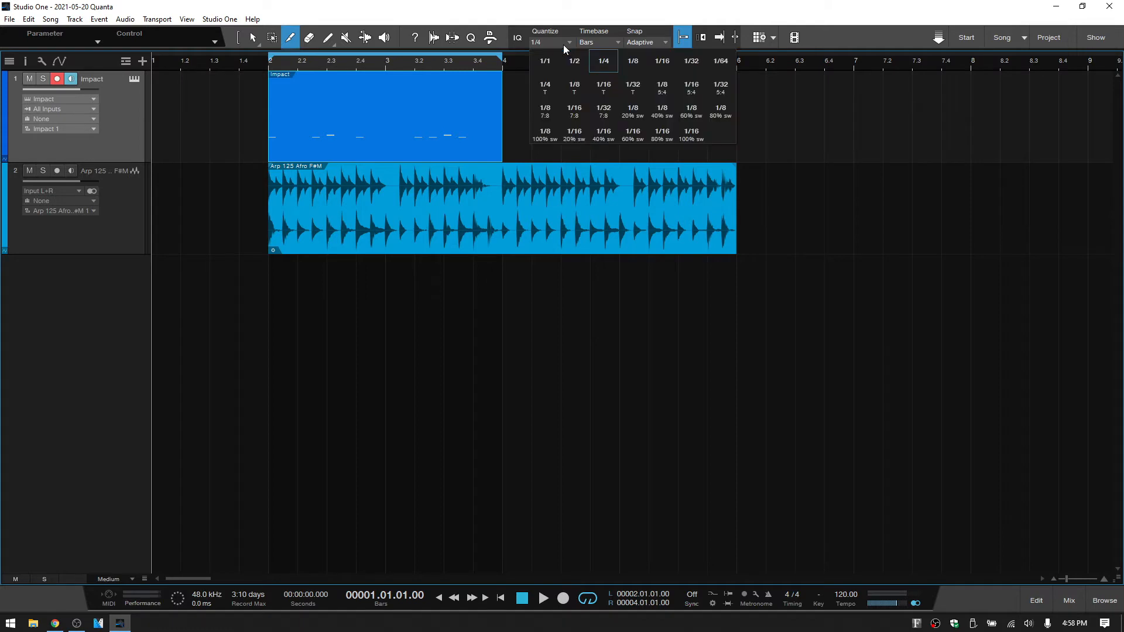
pyautogui.click(632, 60)
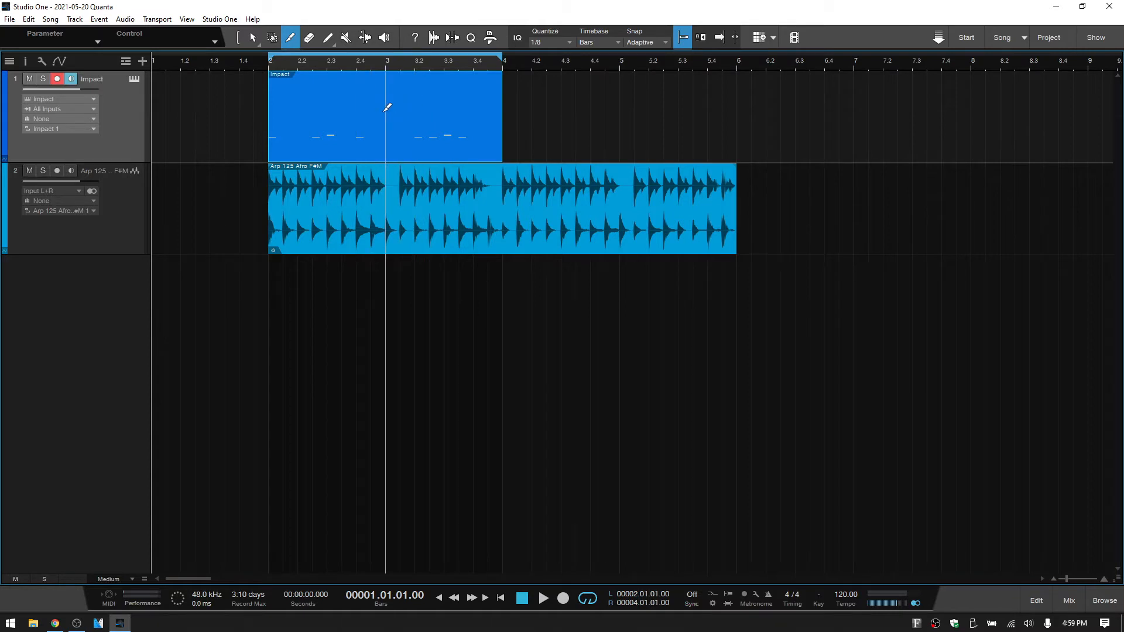
pyautogui.moveTo(681, 37)
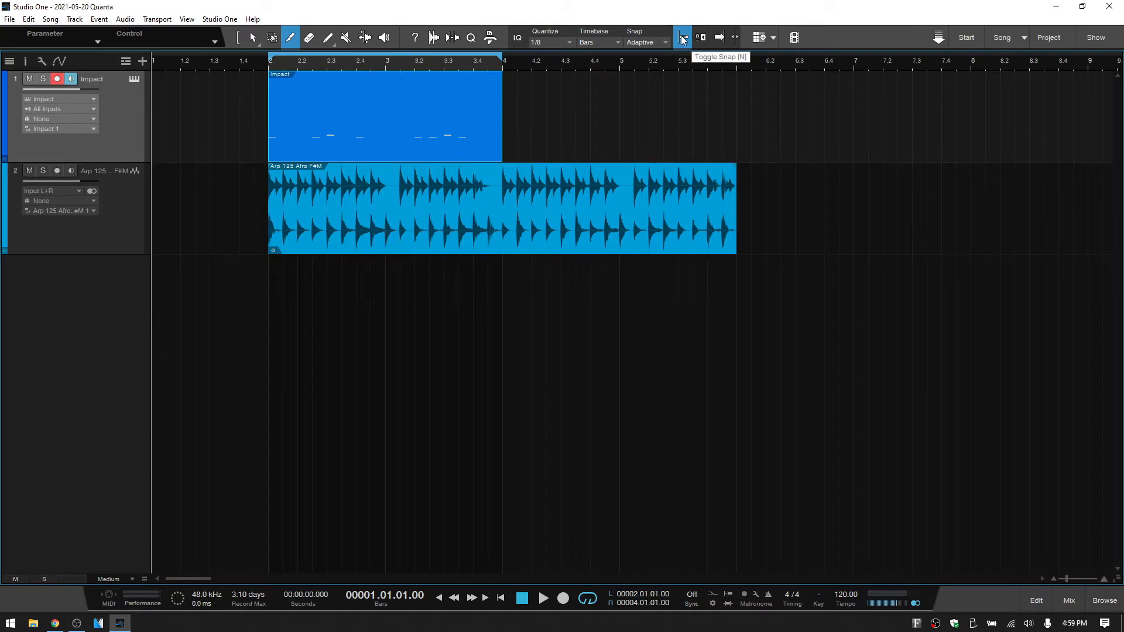
pyautogui.click(681, 38)
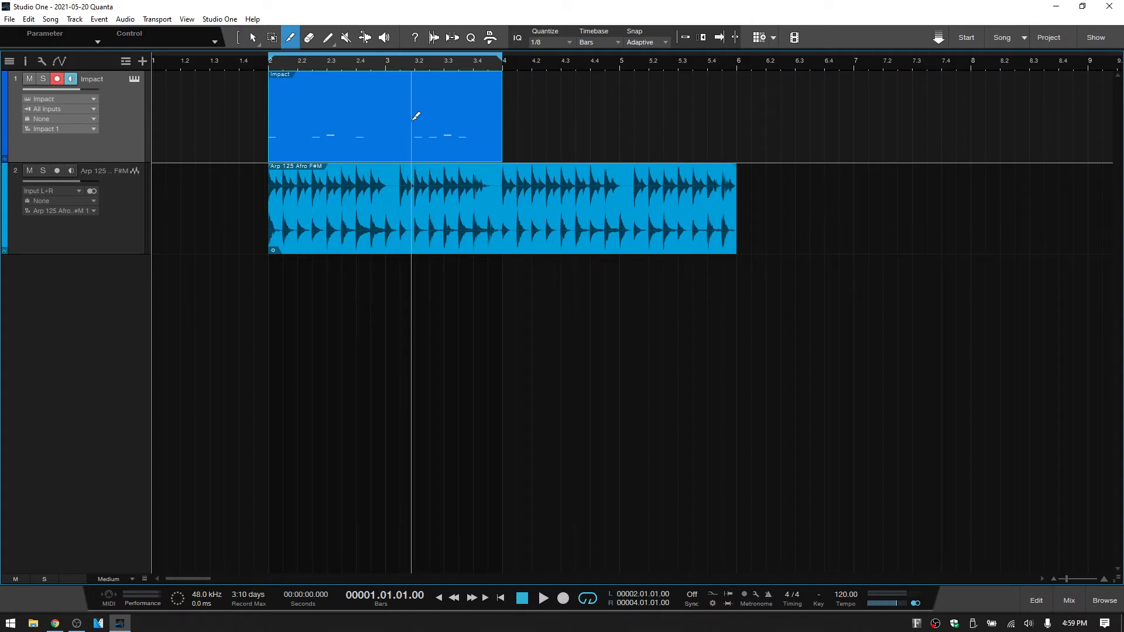
# Step: Return to the Arrow tool and reveal the Arp track's Volume and Pan automation lanes
pyautogui.click(252, 37)
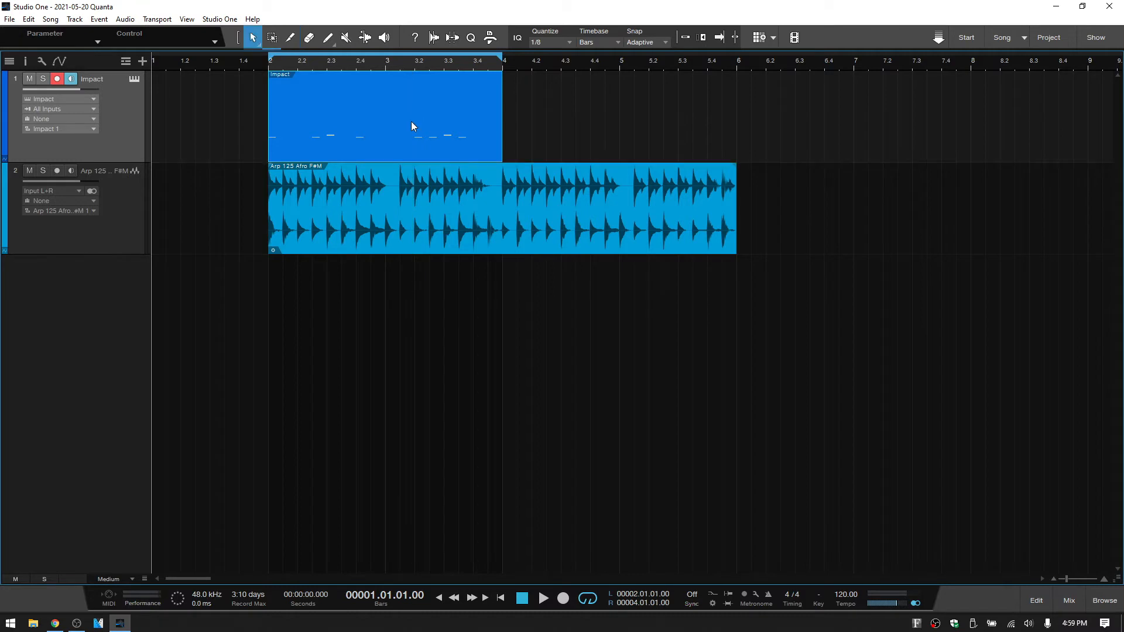
pyautogui.moveTo(392, 138)
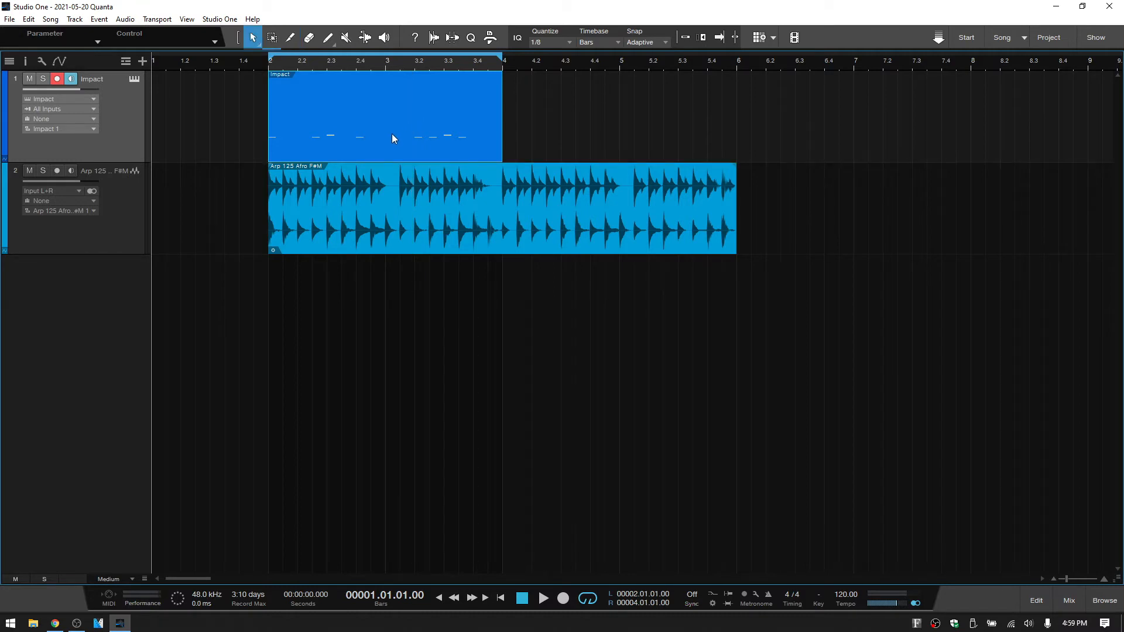
pyautogui.moveTo(500, 238)
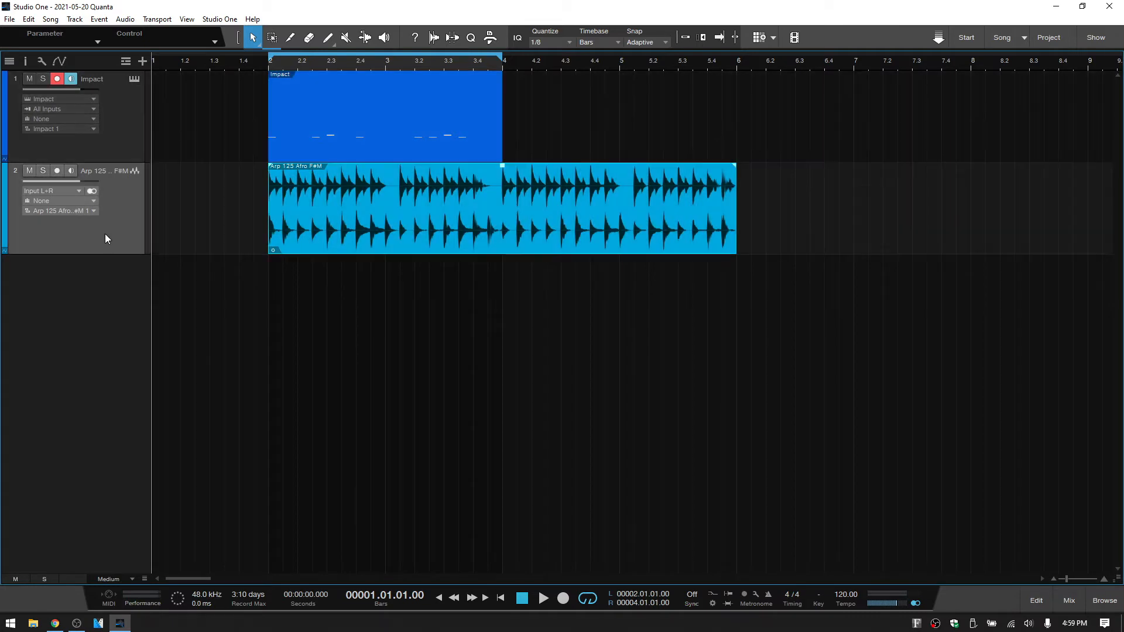
pyautogui.moveTo(6, 254)
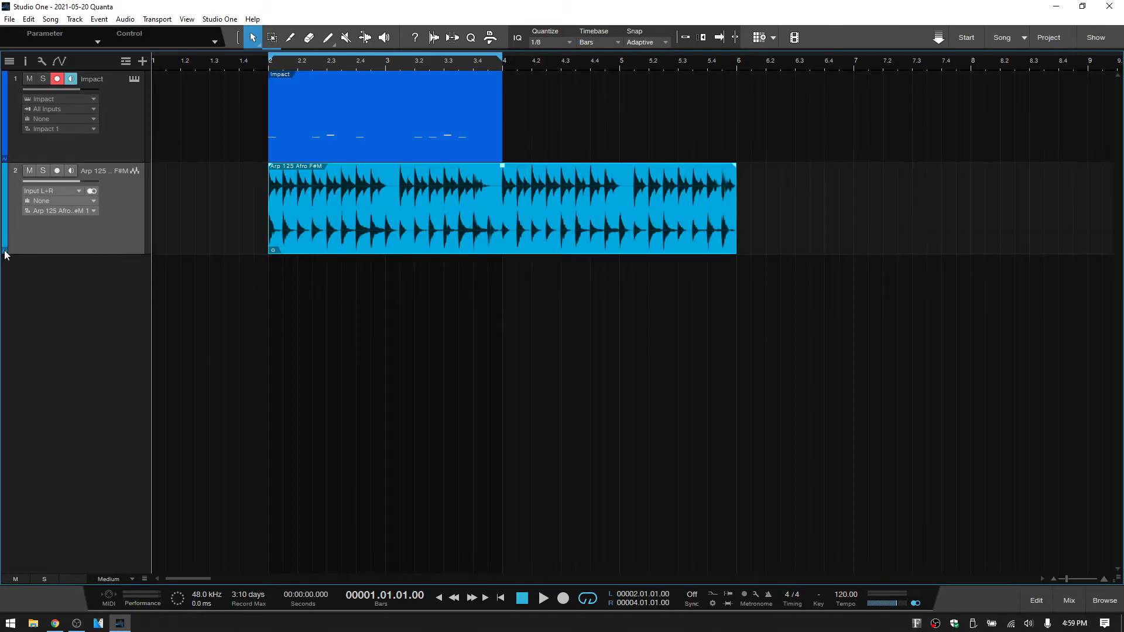
pyautogui.click(6, 254)
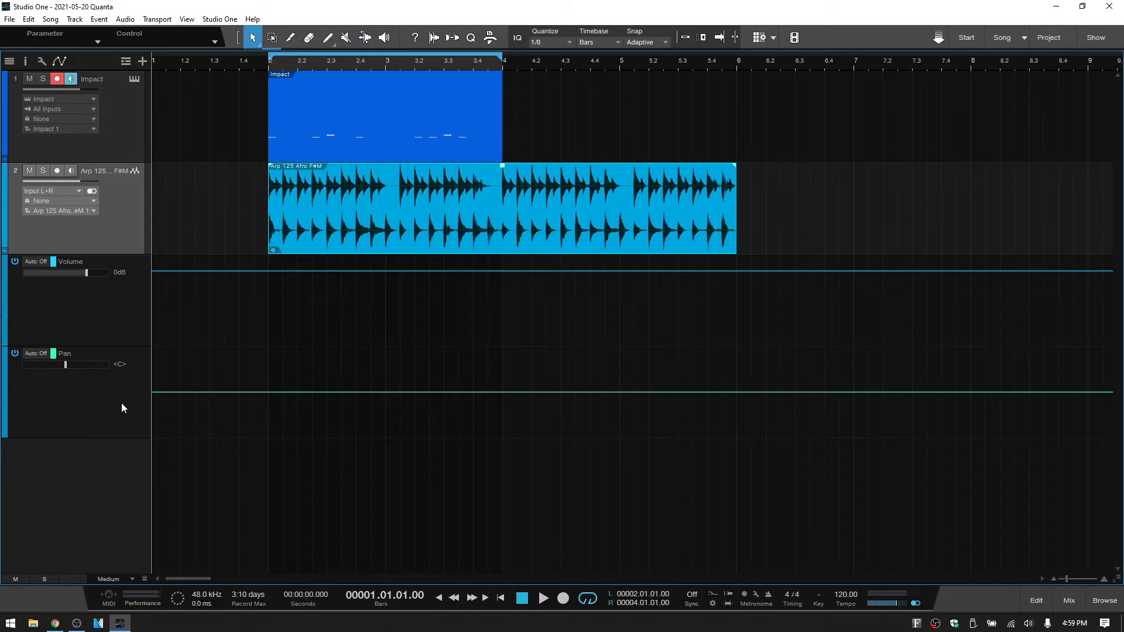
pyautogui.moveTo(391, 329)
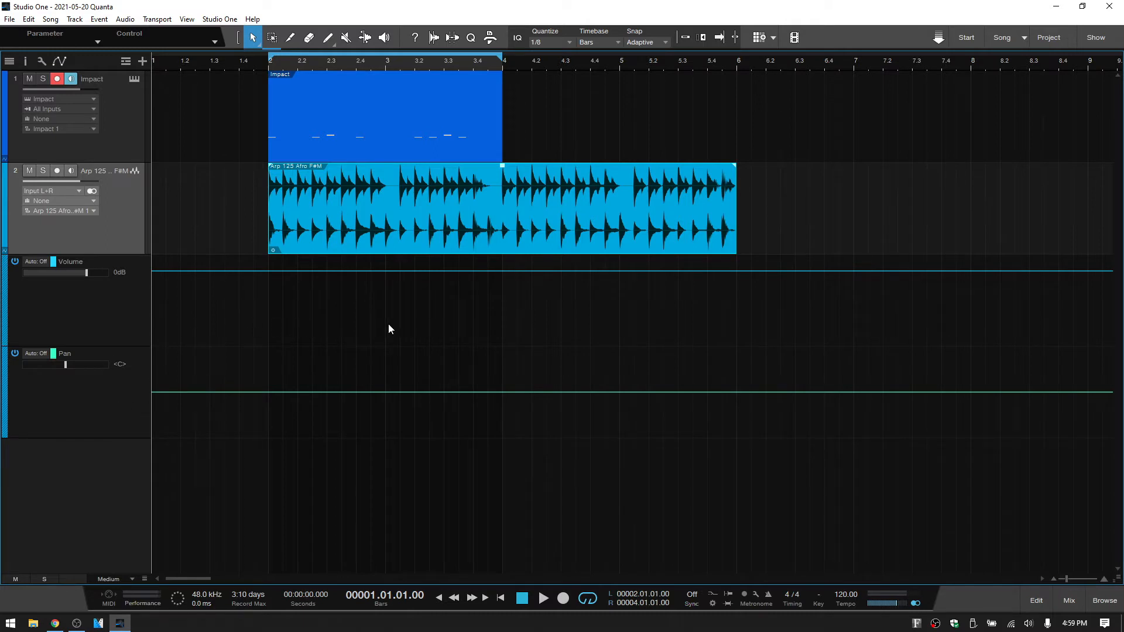
pyautogui.moveTo(363, 236)
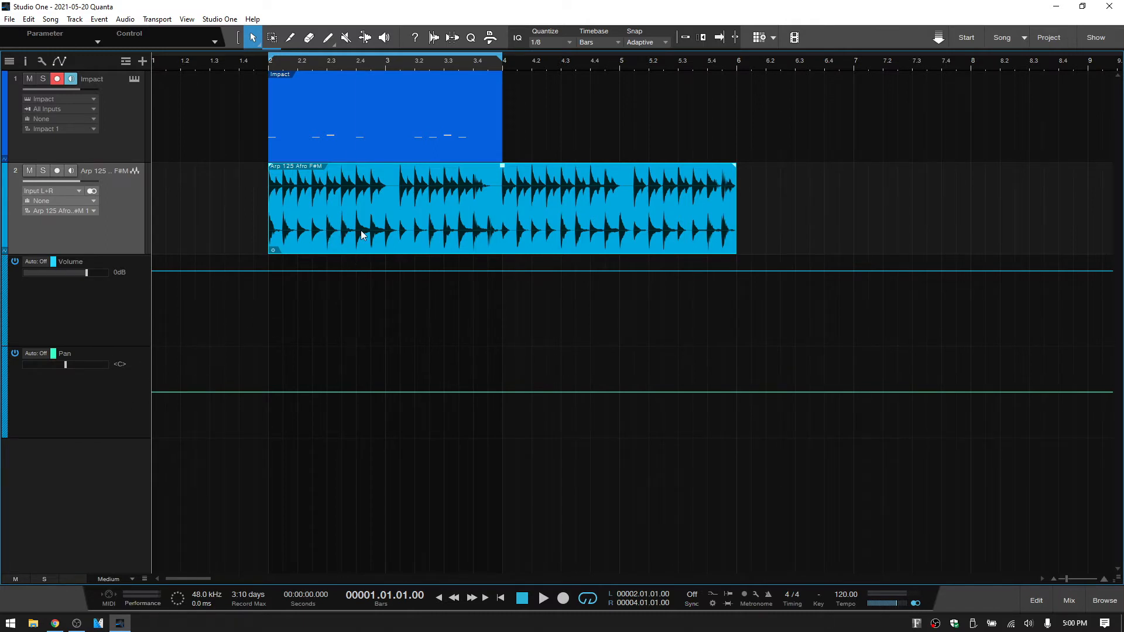
pyautogui.moveTo(287, 278)
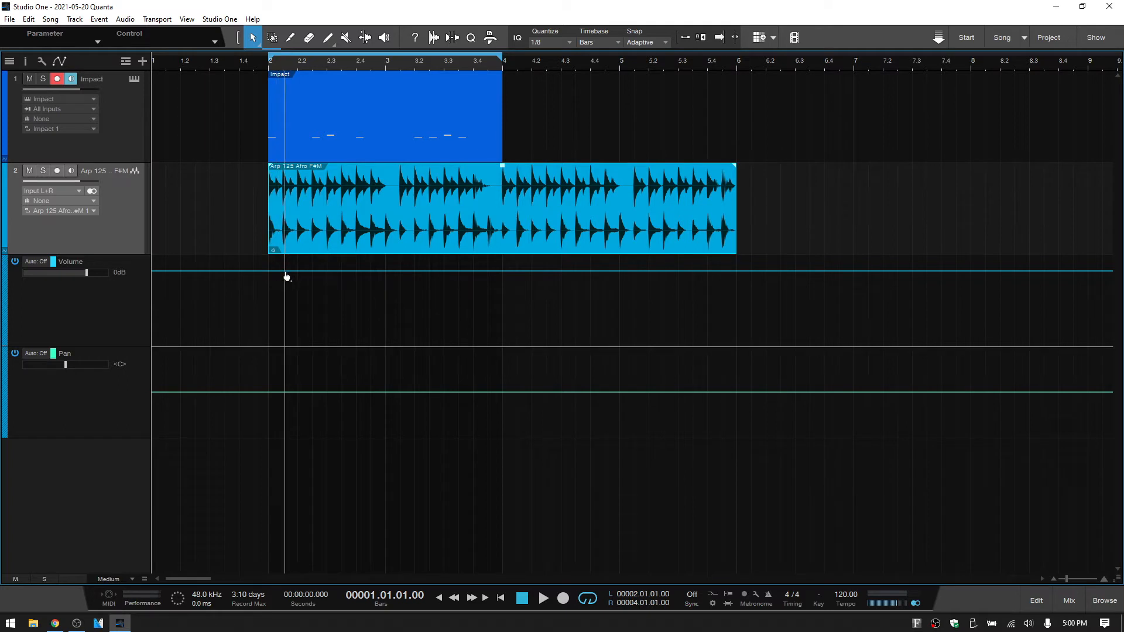
pyautogui.moveTo(373, 279)
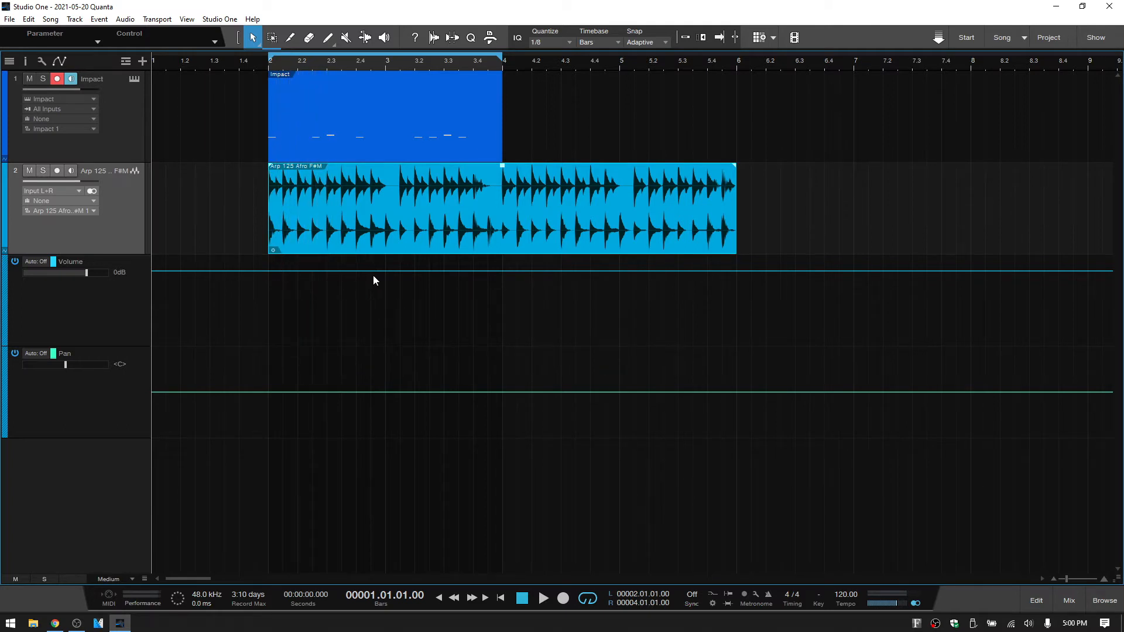
pyautogui.moveTo(344, 280)
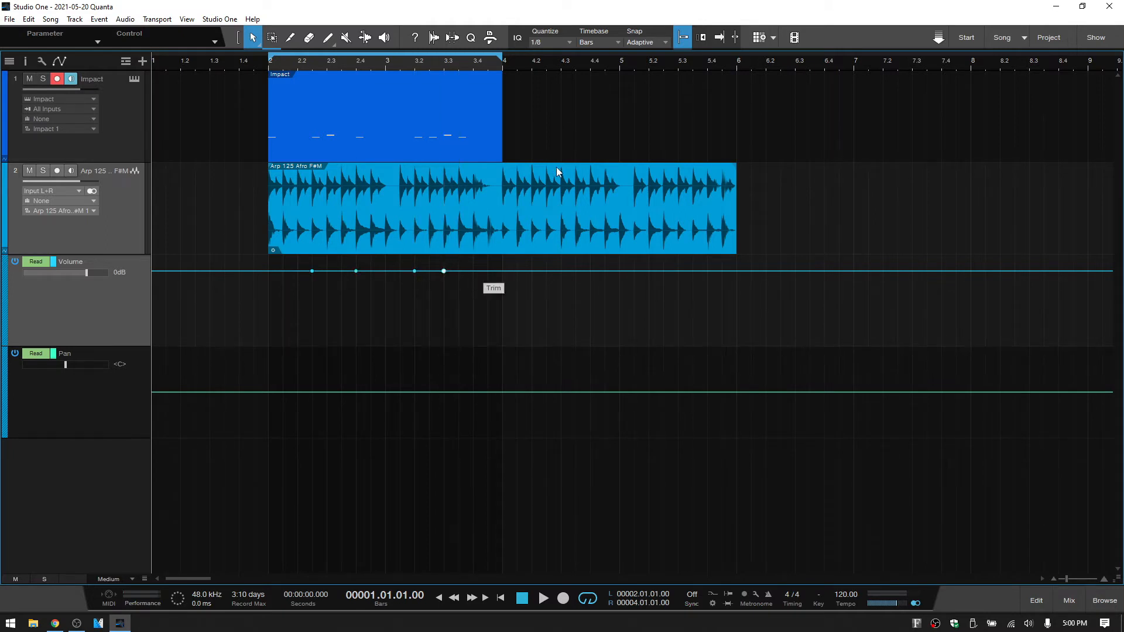
# Step: Set Quantize to 1/4 and leave the Volume envelope flat with no points
pyautogui.click(549, 42)
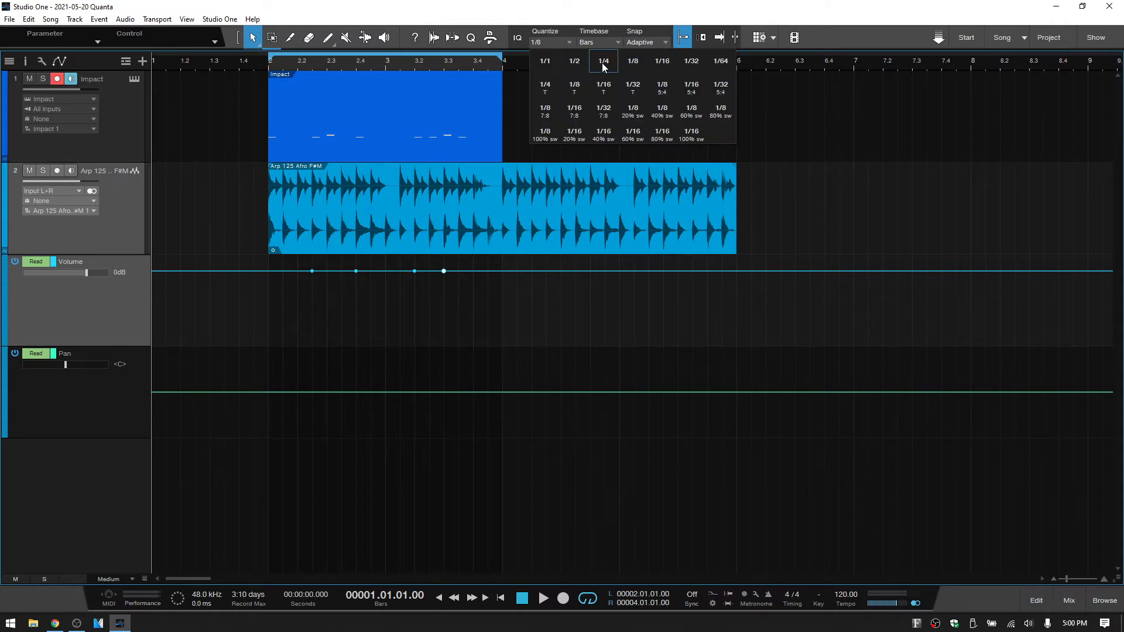
pyautogui.click(603, 59)
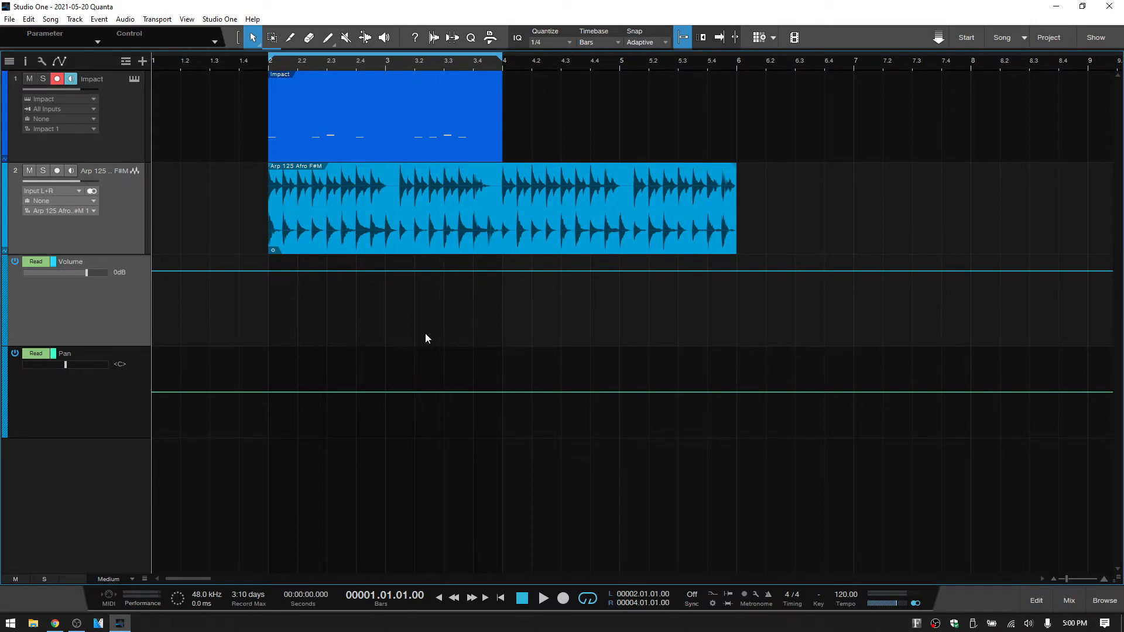
pyautogui.moveTo(291, 274)
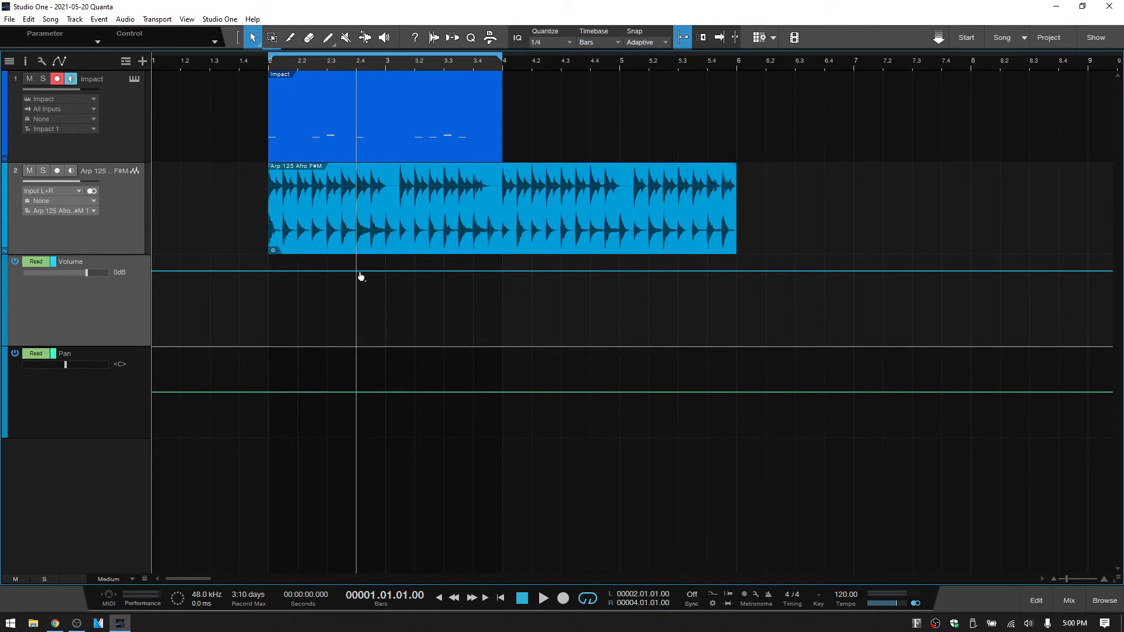
pyautogui.click(415, 271)
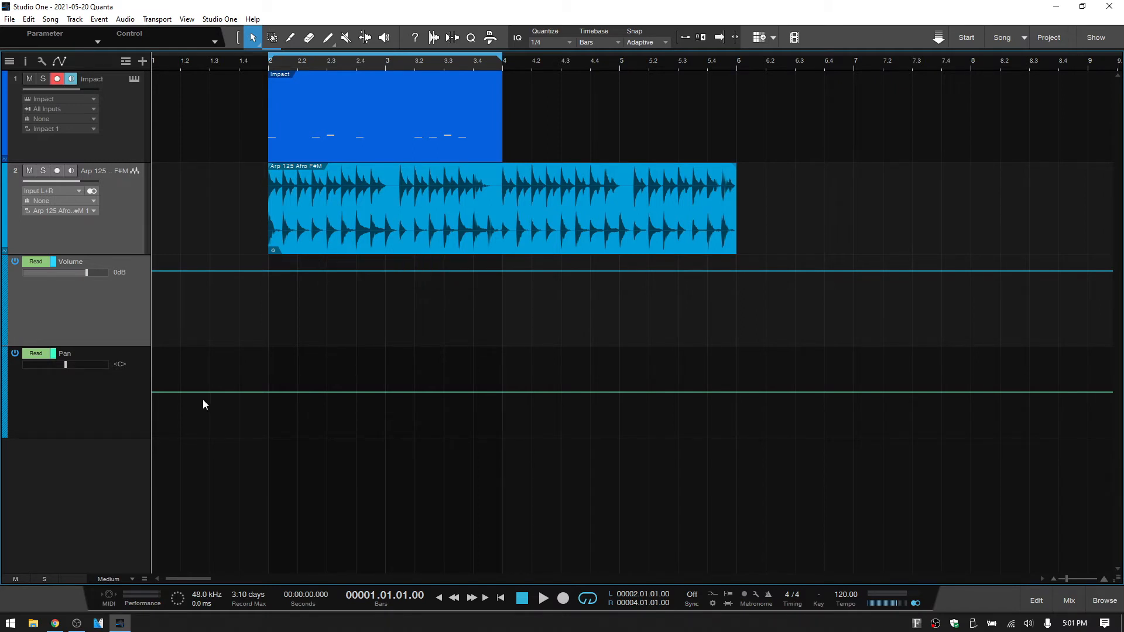
# Step: Use the Paint tool in Freehand shape to draw a volume dip across bars 2–4
pyautogui.click(328, 37)
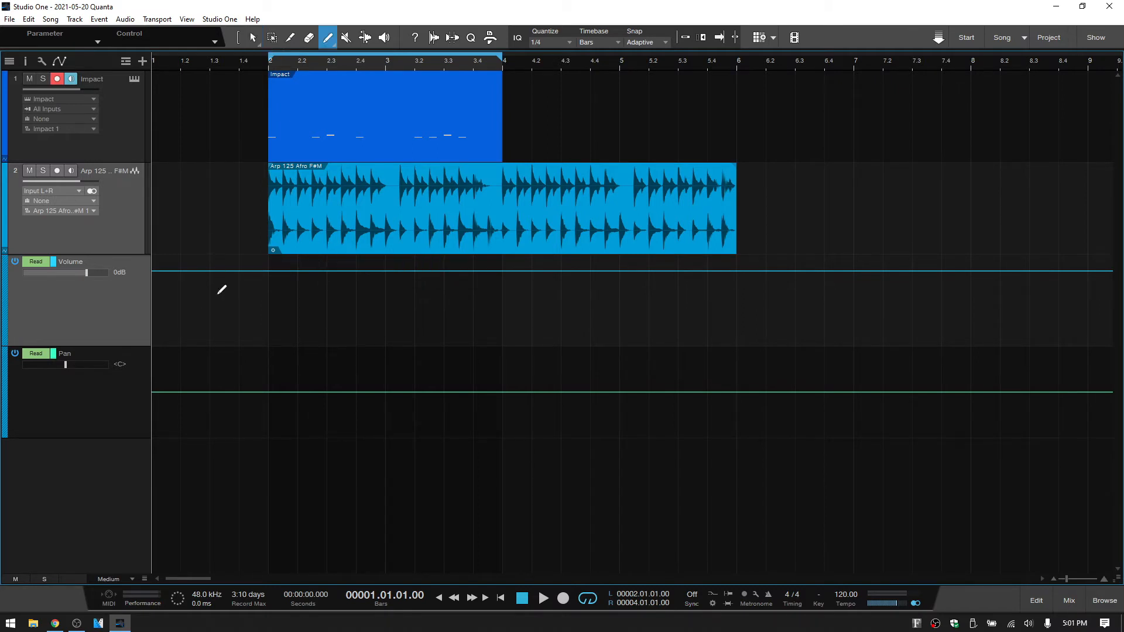
pyautogui.click(329, 37)
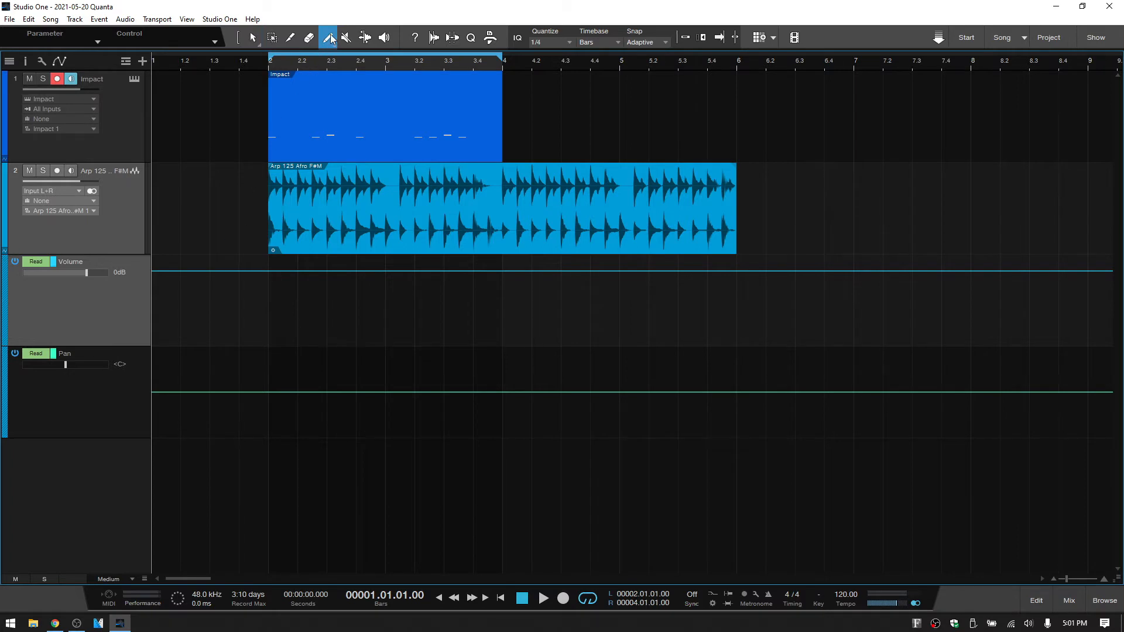
pyautogui.click(328, 37)
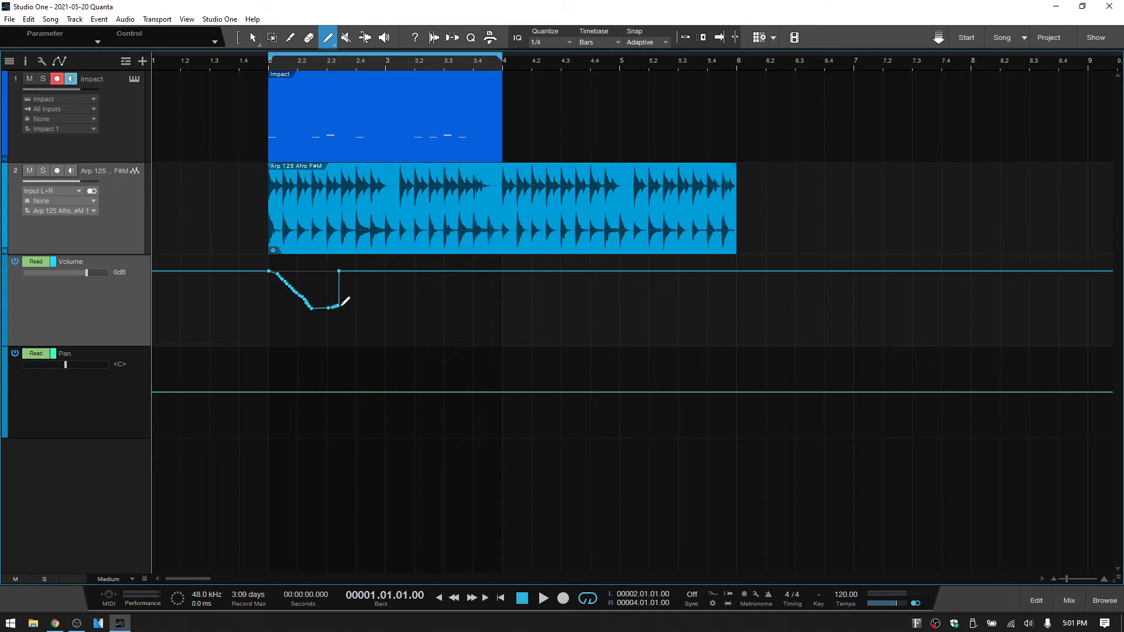
pyautogui.moveTo(339, 271); pyautogui.dragTo(483, 270)
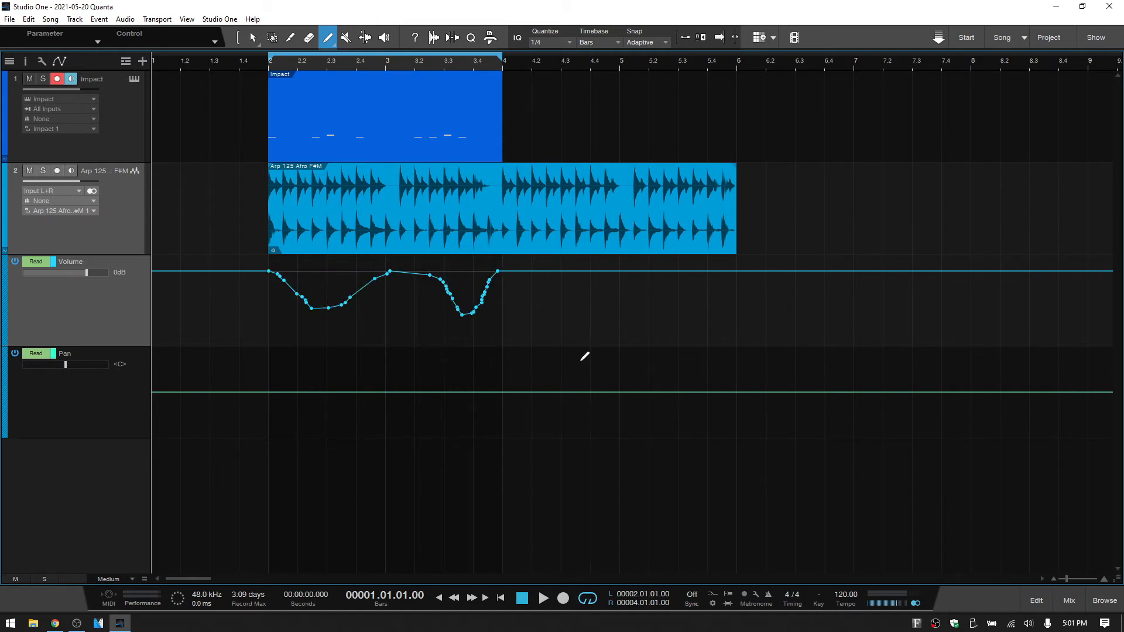
pyautogui.moveTo(361, 282)
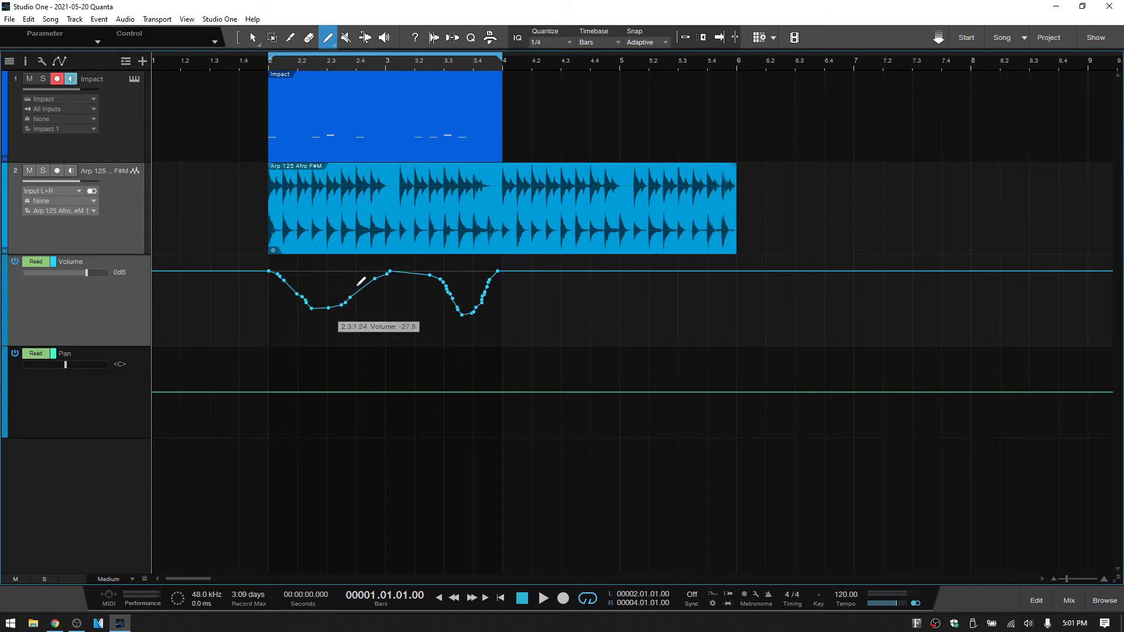
pyautogui.moveTo(538, 311)
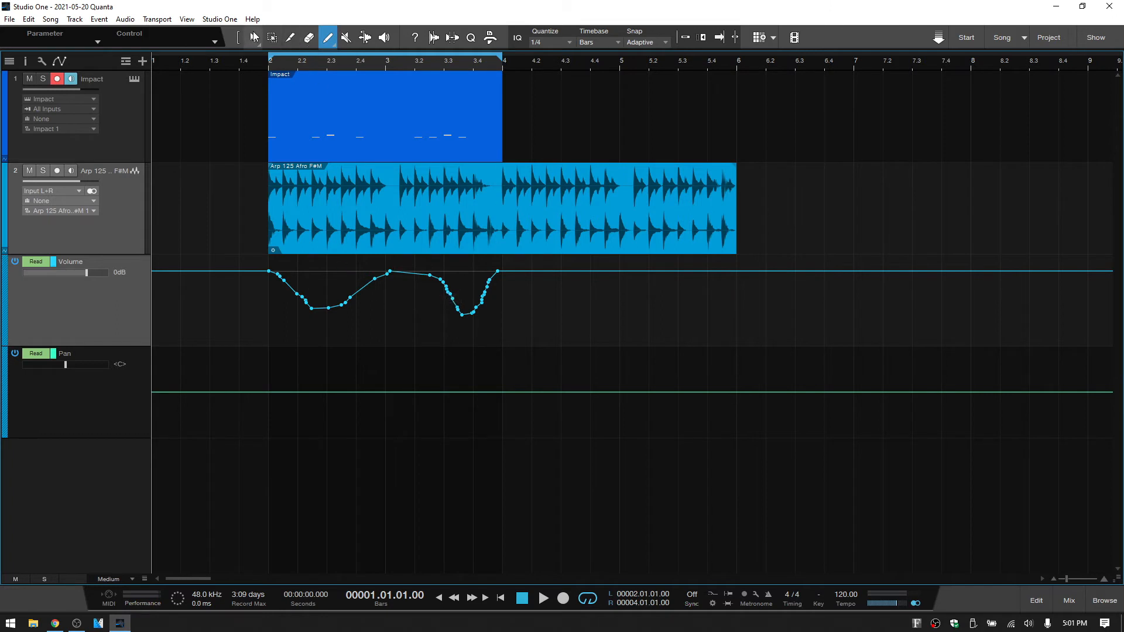
pyautogui.moveTo(472, 293)
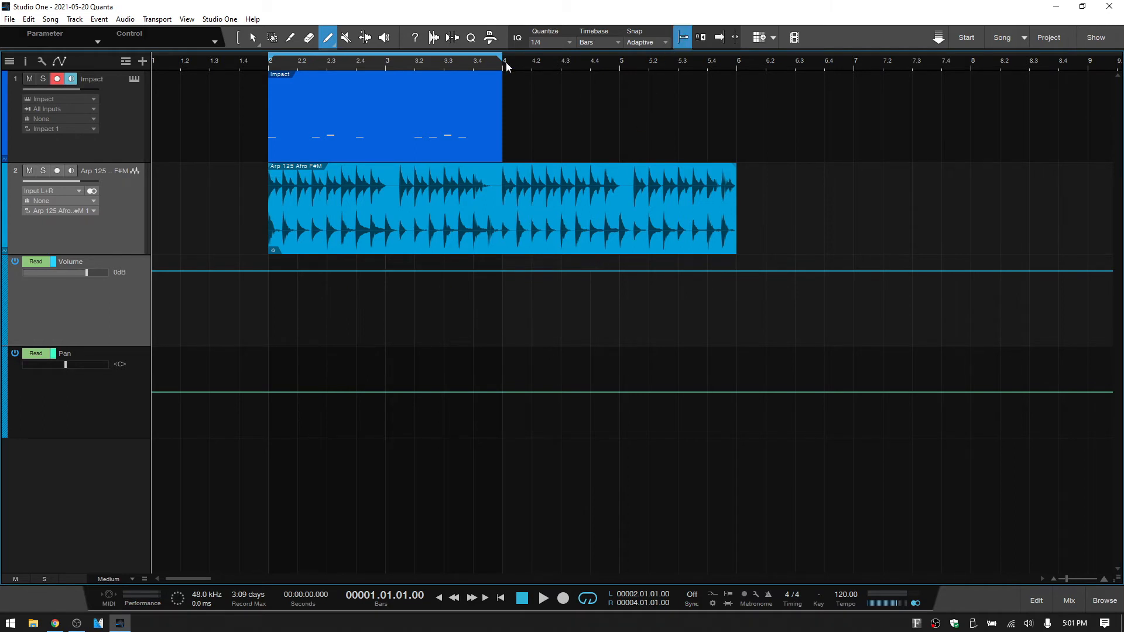
pyautogui.moveTo(294, 304)
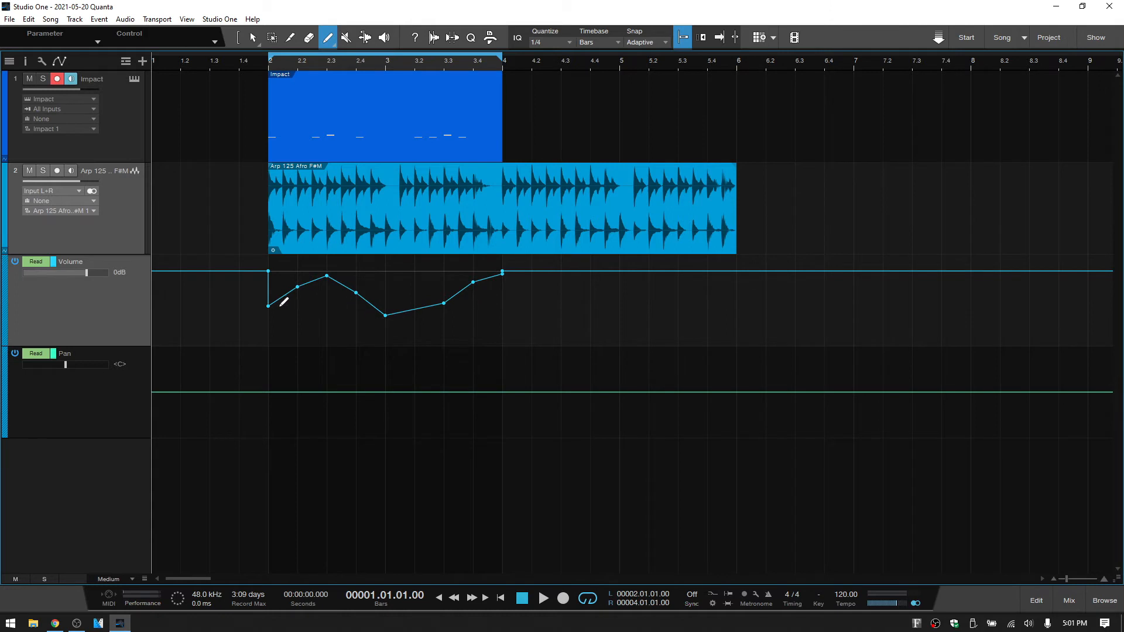
pyautogui.moveTo(612, 313)
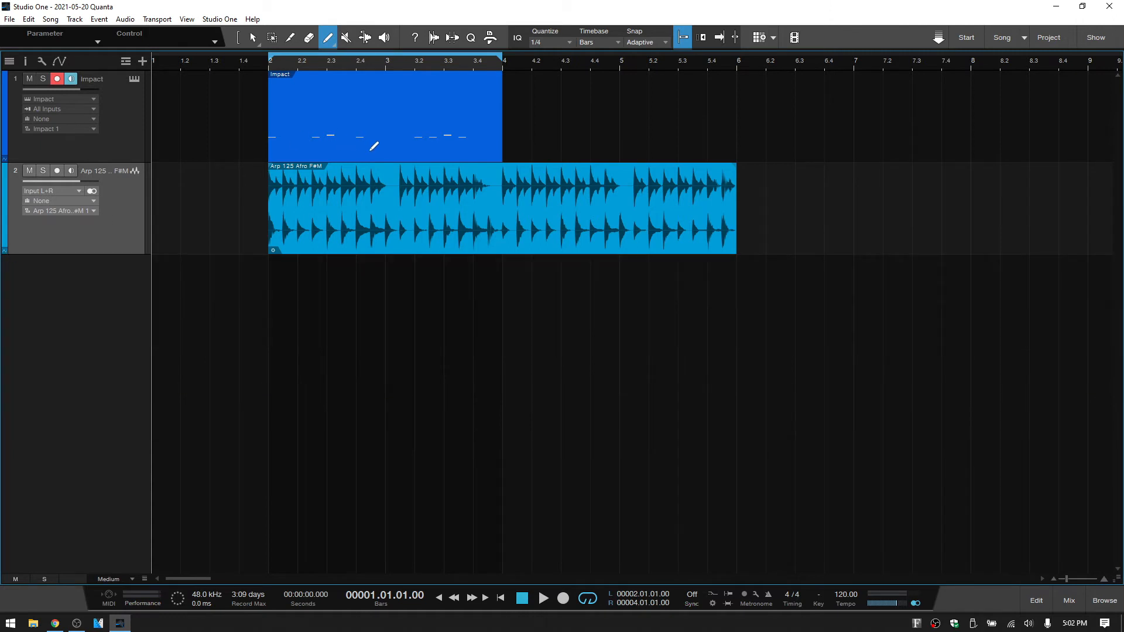
# Step: Edit the Impact part with the Paint tool ready to draw in its Pitch Bend lane
pyautogui.doubleClick(384, 114)
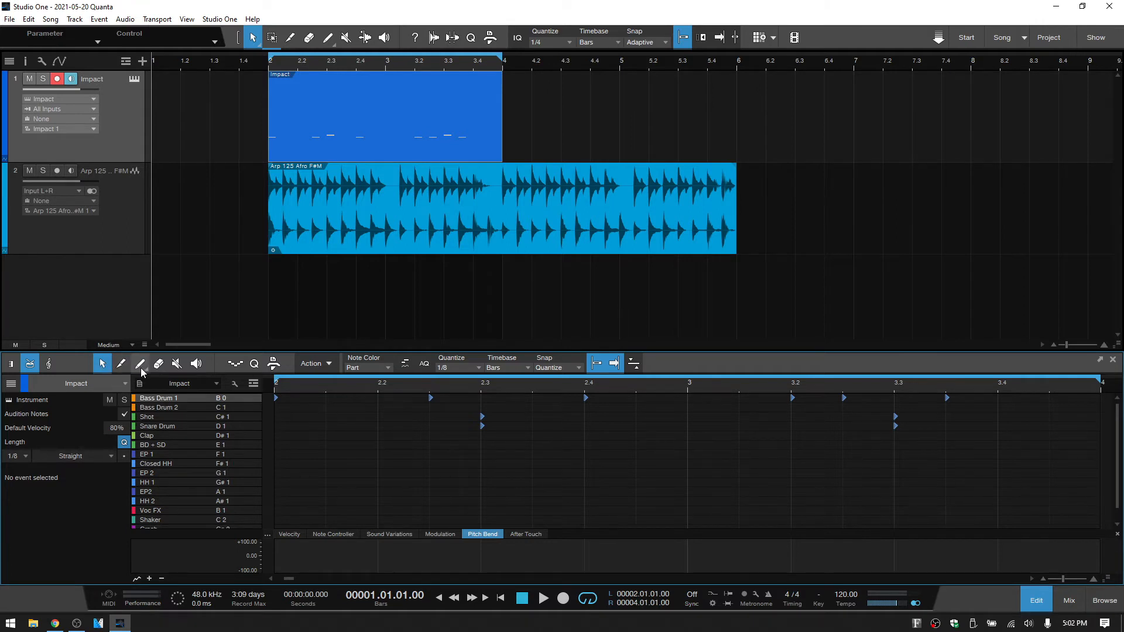
pyautogui.click(140, 363)
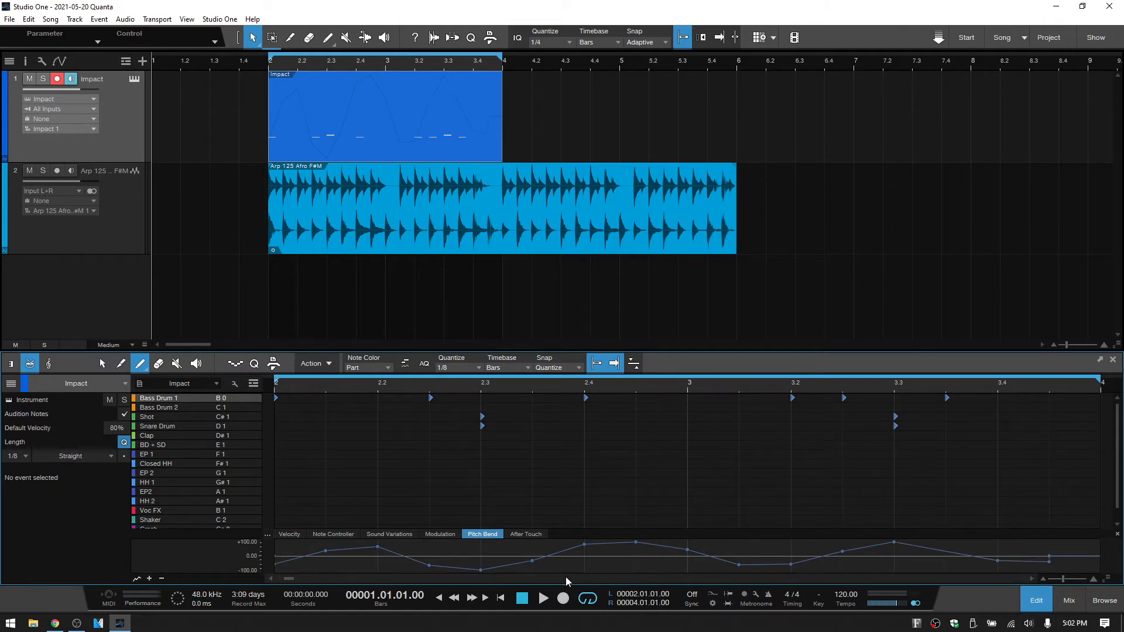
pyautogui.moveTo(578, 573)
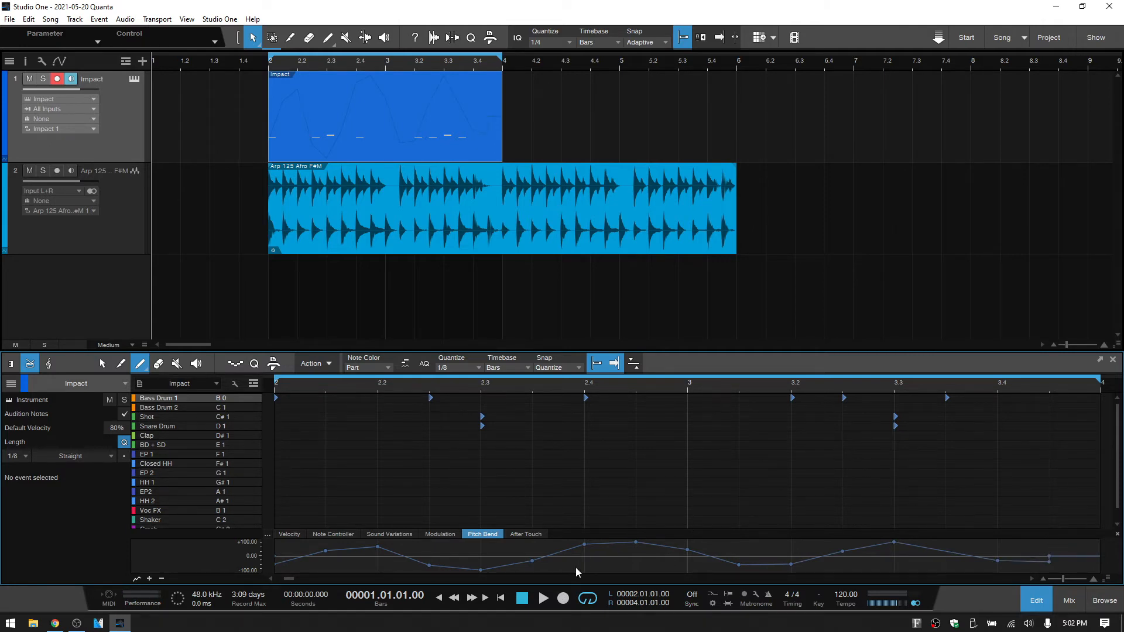
# Step: Set the editor's Quantize to 1/2 and place a snapped pitch bend point
pyautogui.click(452, 368)
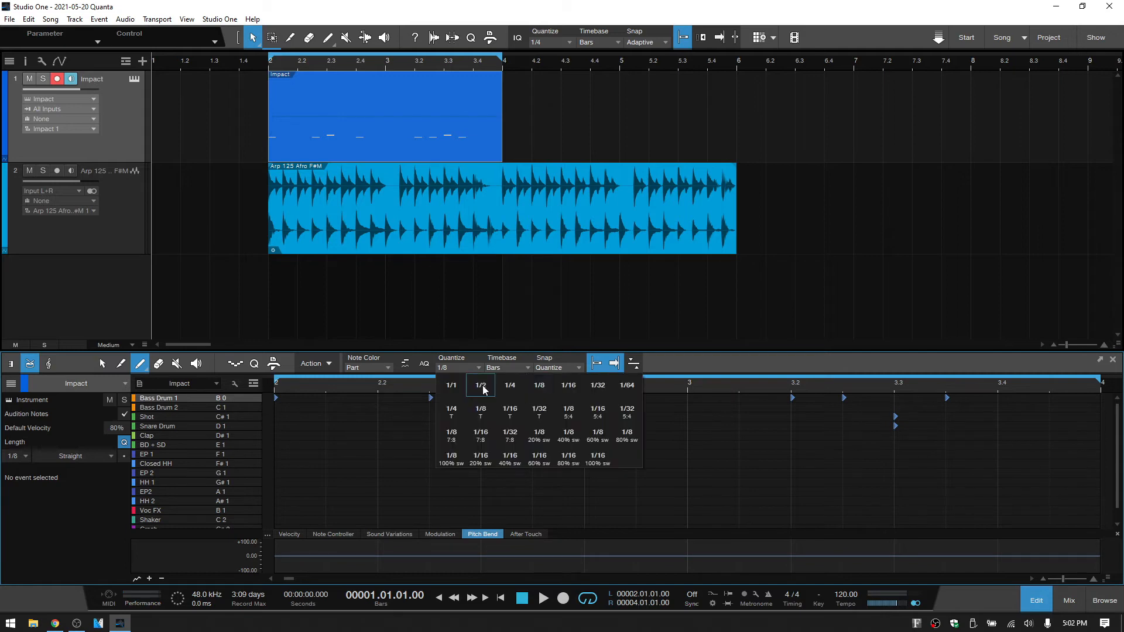
pyautogui.click(480, 386)
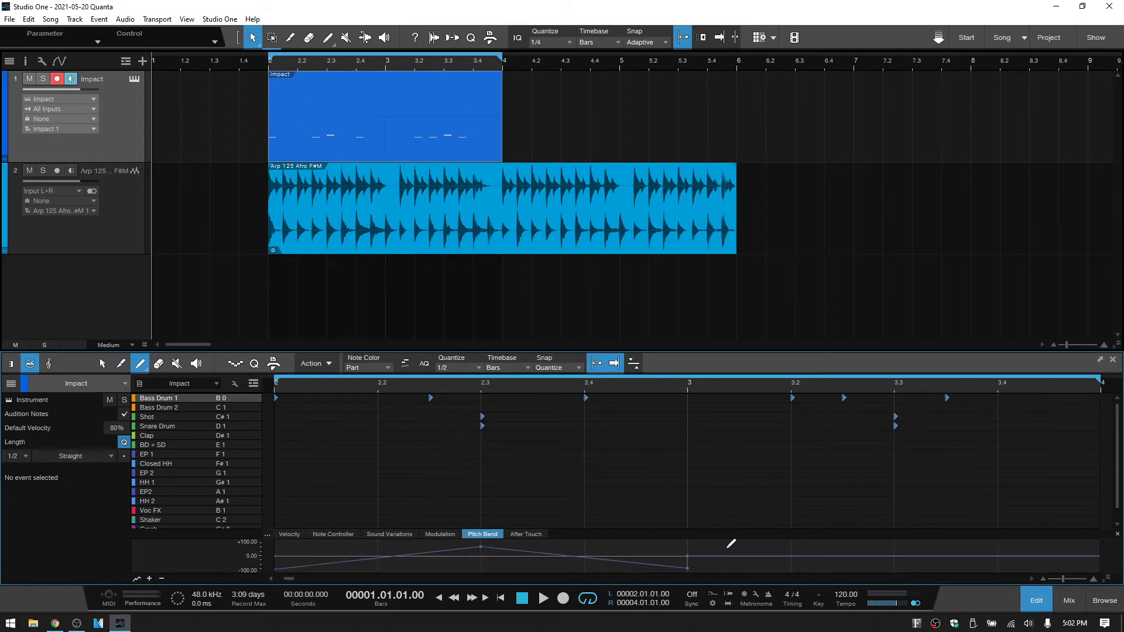
pyautogui.click(892, 541)
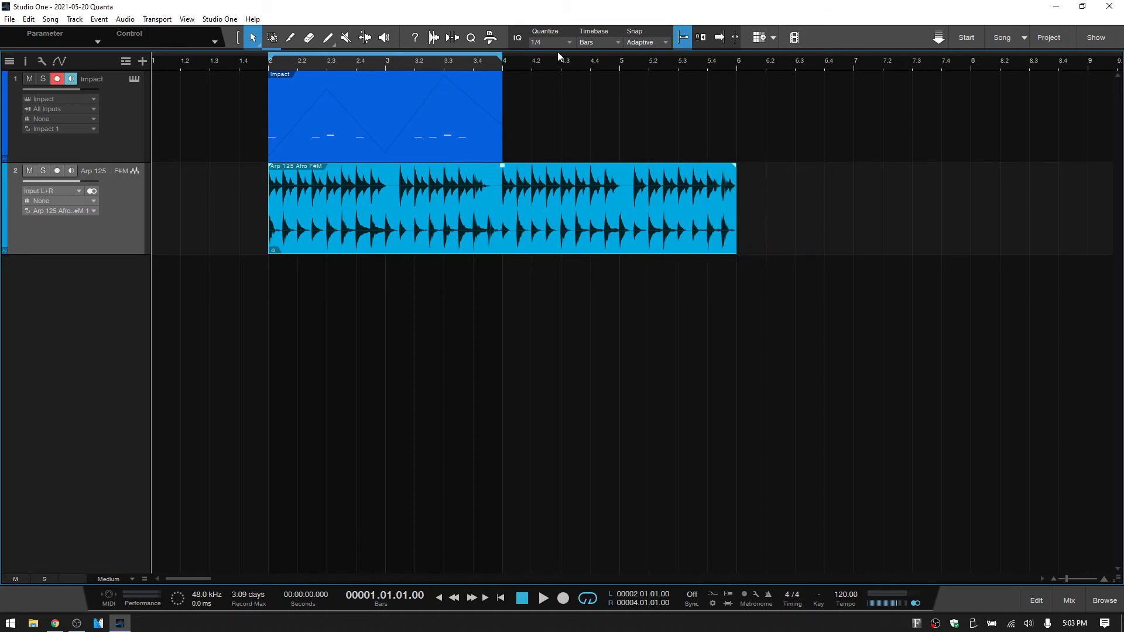
# Step: Put the arrangement grid at 1/8 for trimming the Arp event back to bar 5
pyautogui.click(547, 42)
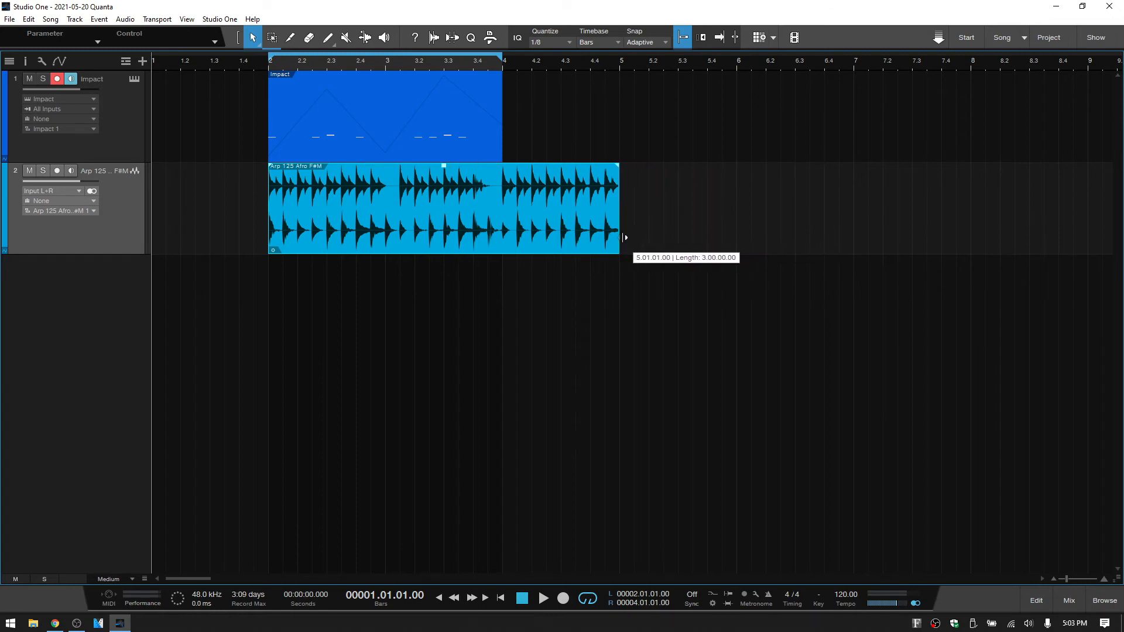
pyautogui.moveTo(644, 237)
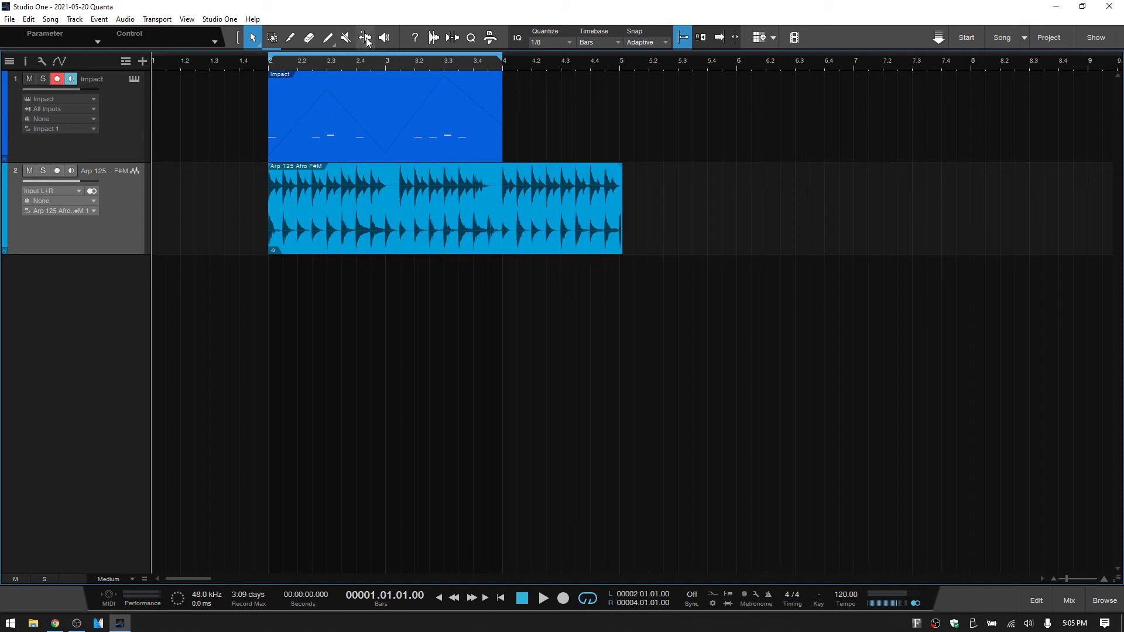
pyautogui.moveTo(365, 37)
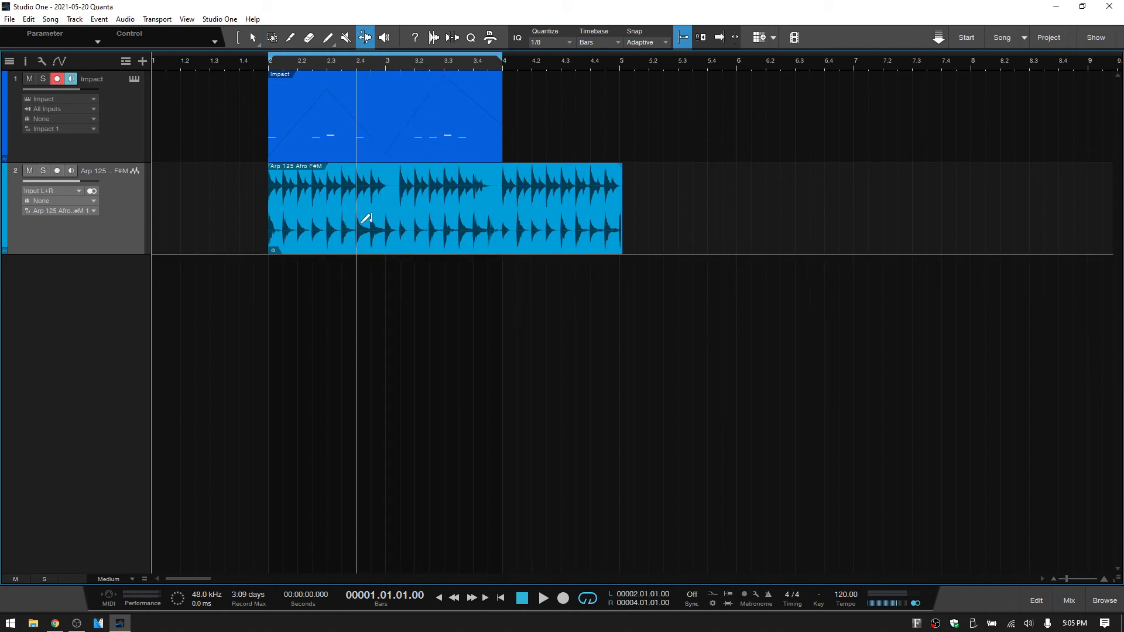
# Step: Show bend markers on the Arp 125 Afro F#M loop and add markers near bar 3
pyautogui.click(570, 42)
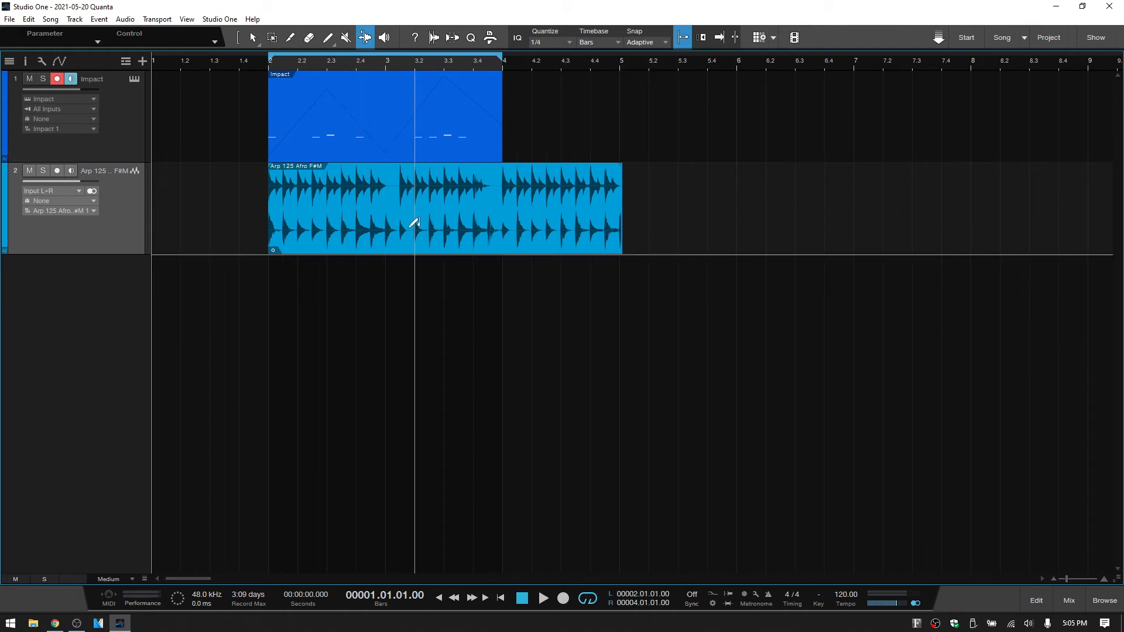
pyautogui.rightClick(415, 223)
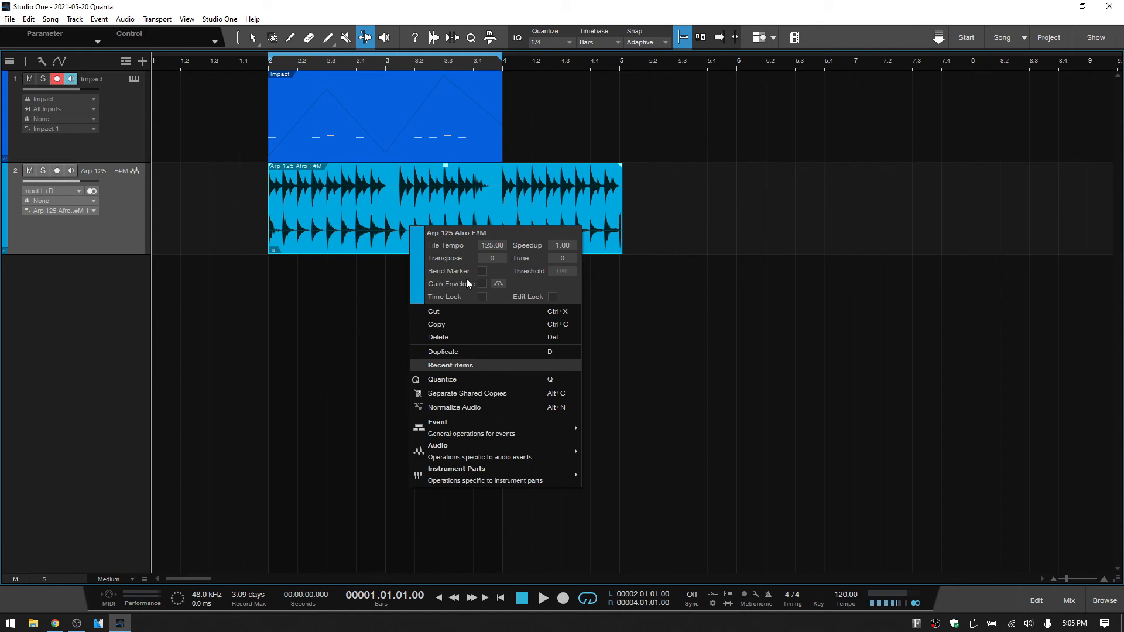
pyautogui.moveTo(483, 274)
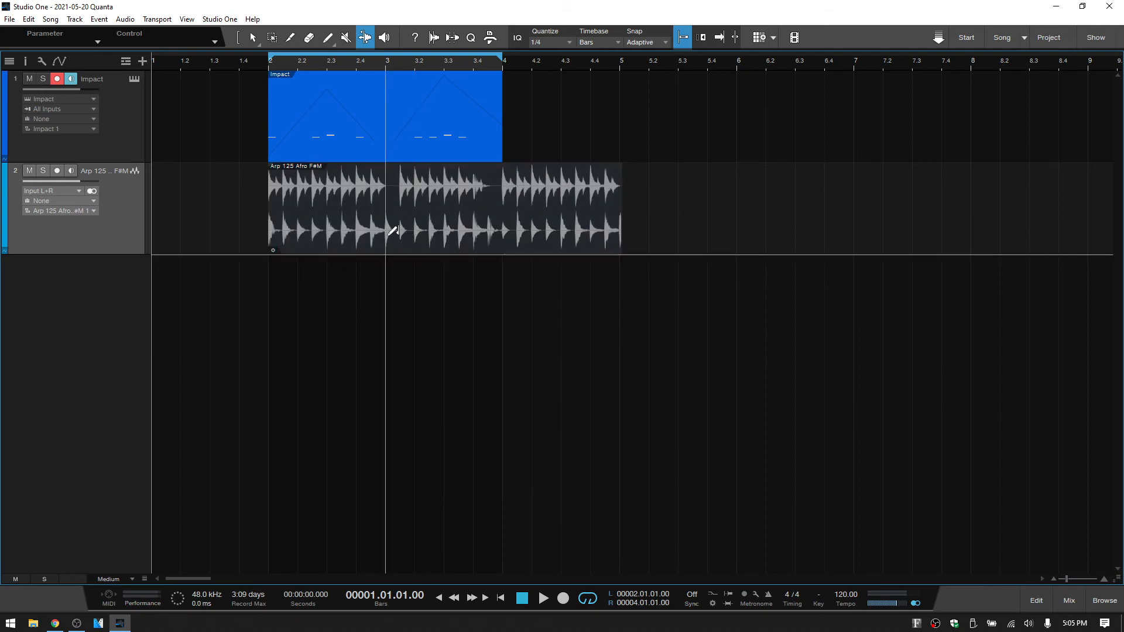
pyautogui.click(387, 208)
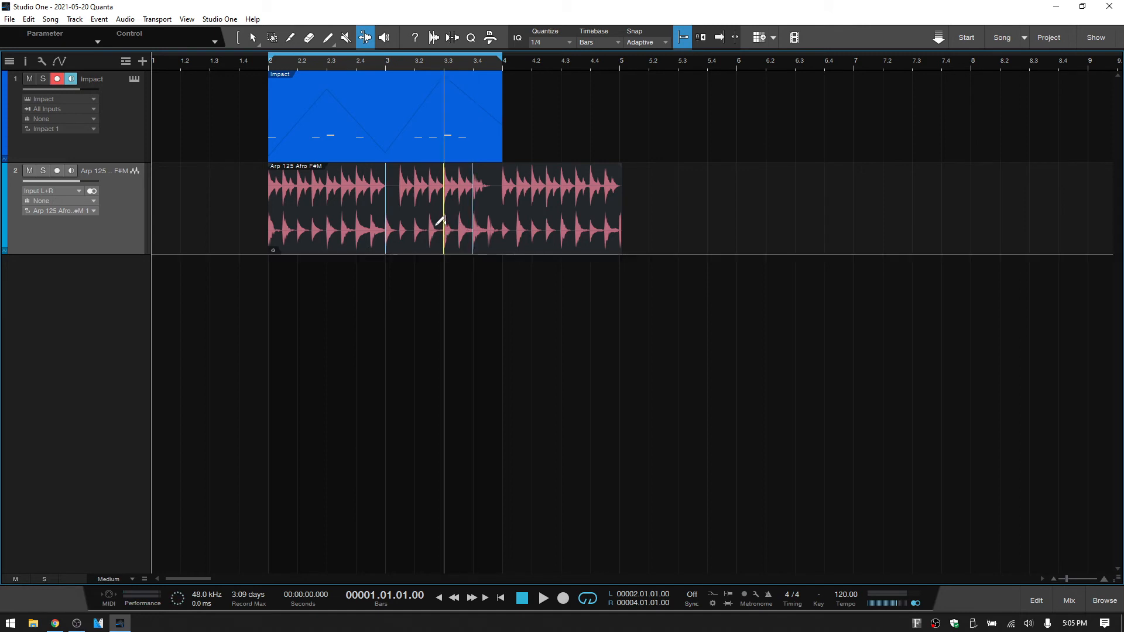
pyautogui.moveTo(449, 223)
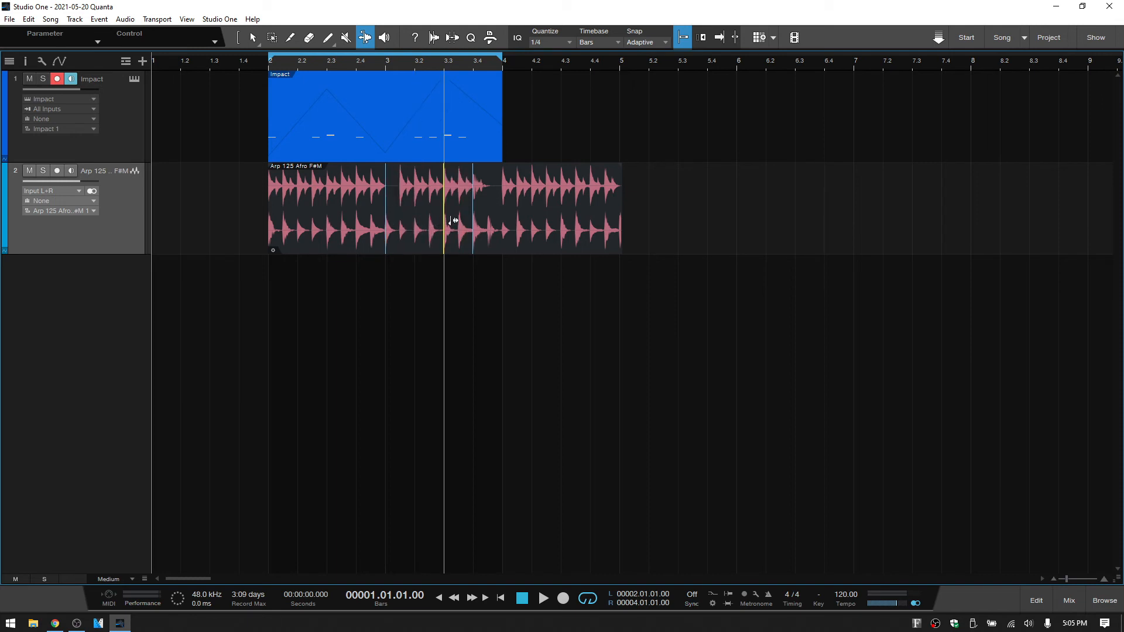
pyautogui.moveTo(437, 220)
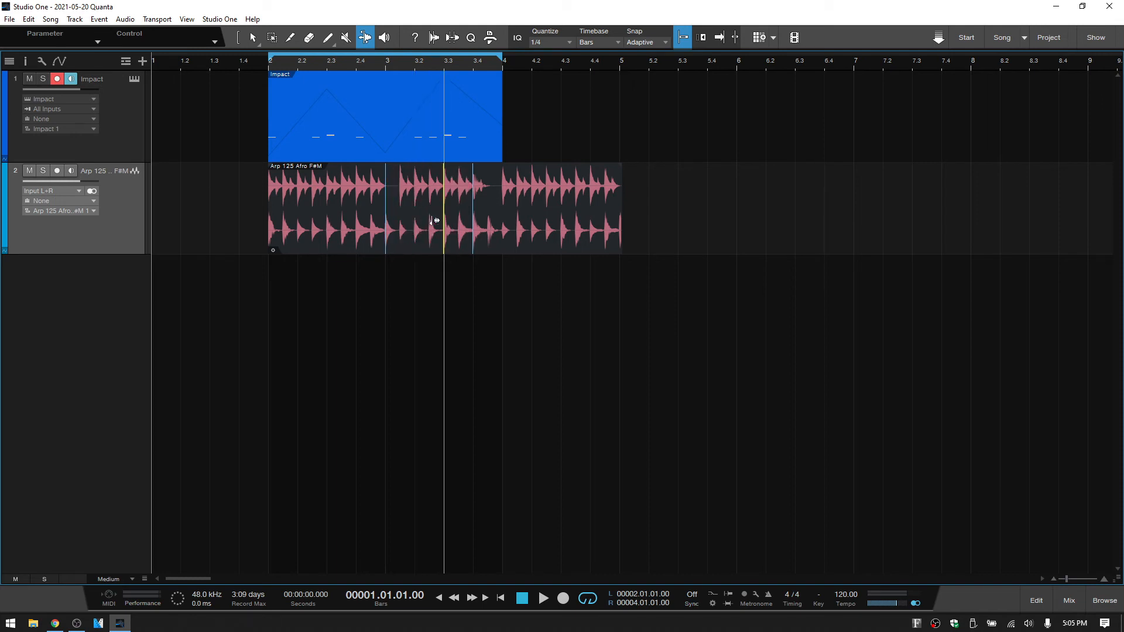
pyautogui.moveTo(437, 221)
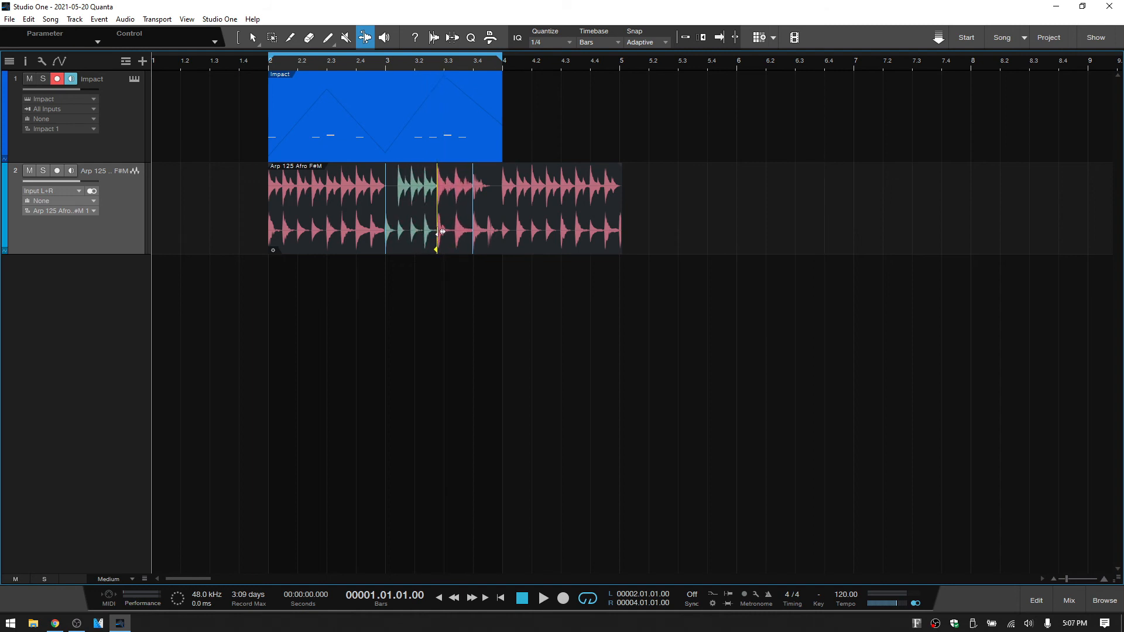
pyautogui.moveTo(473, 317)
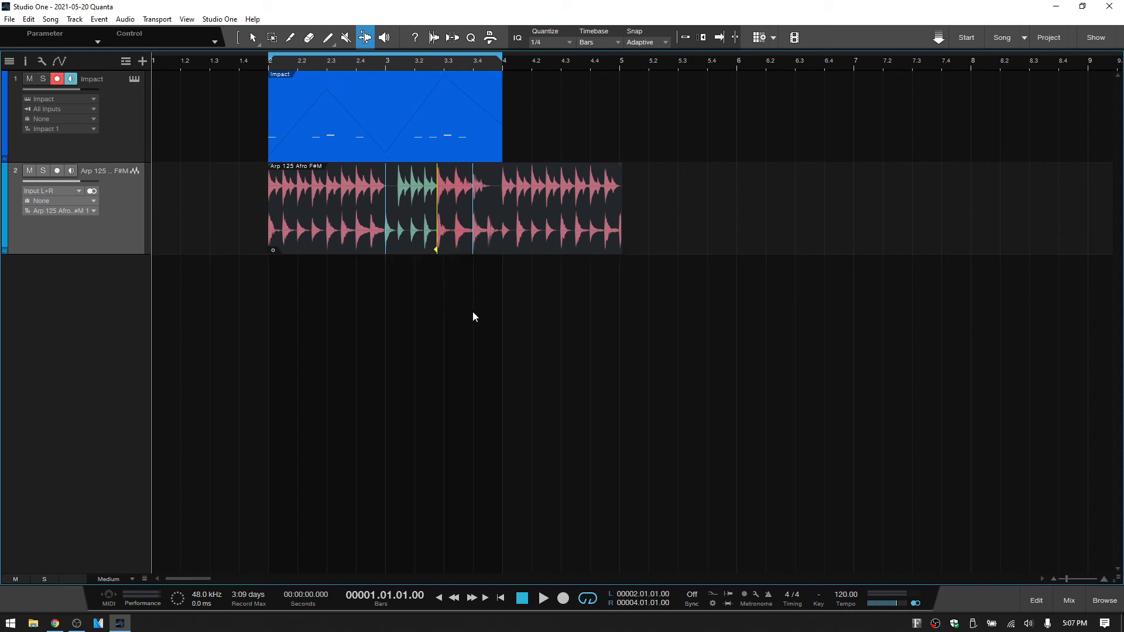
pyautogui.moveTo(522, 352)
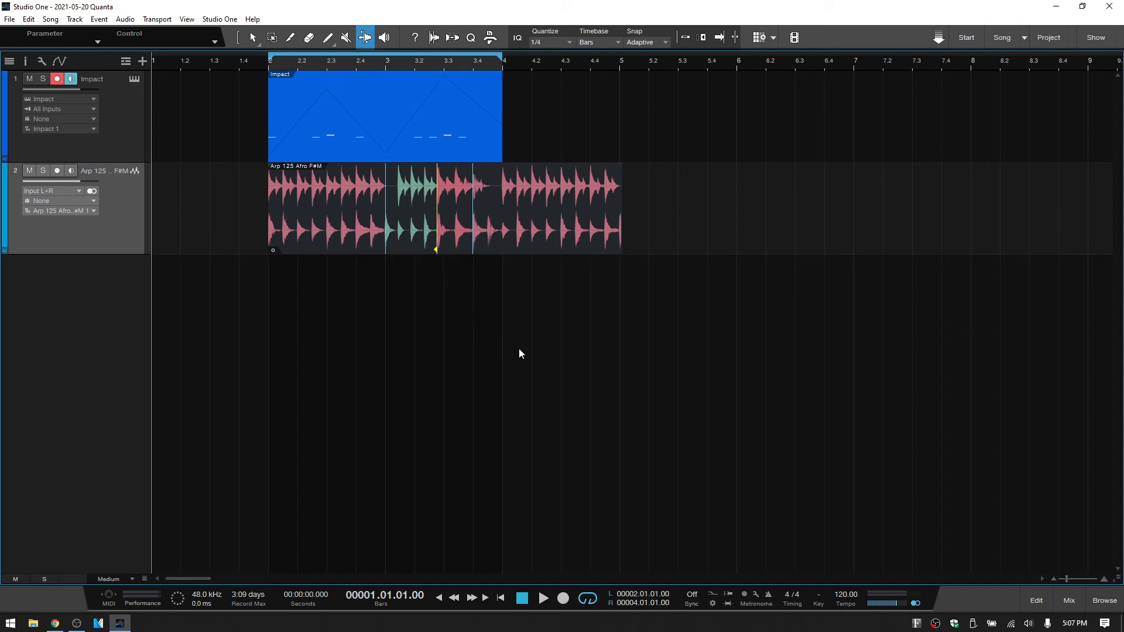
pyautogui.moveTo(609, 372)
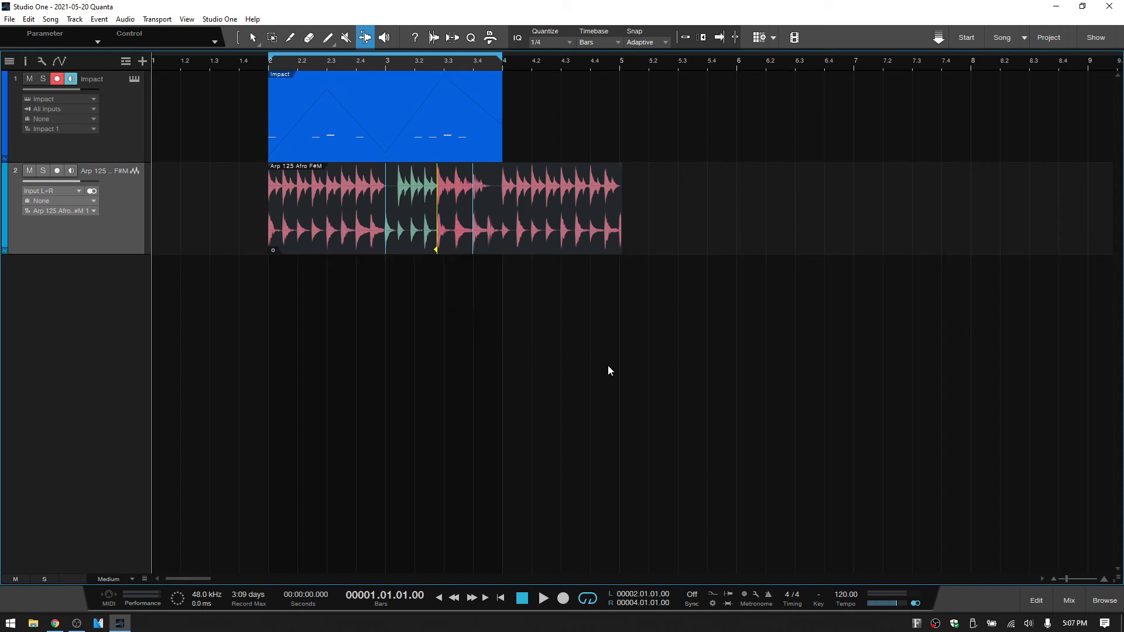
pyautogui.moveTo(1106, 612)
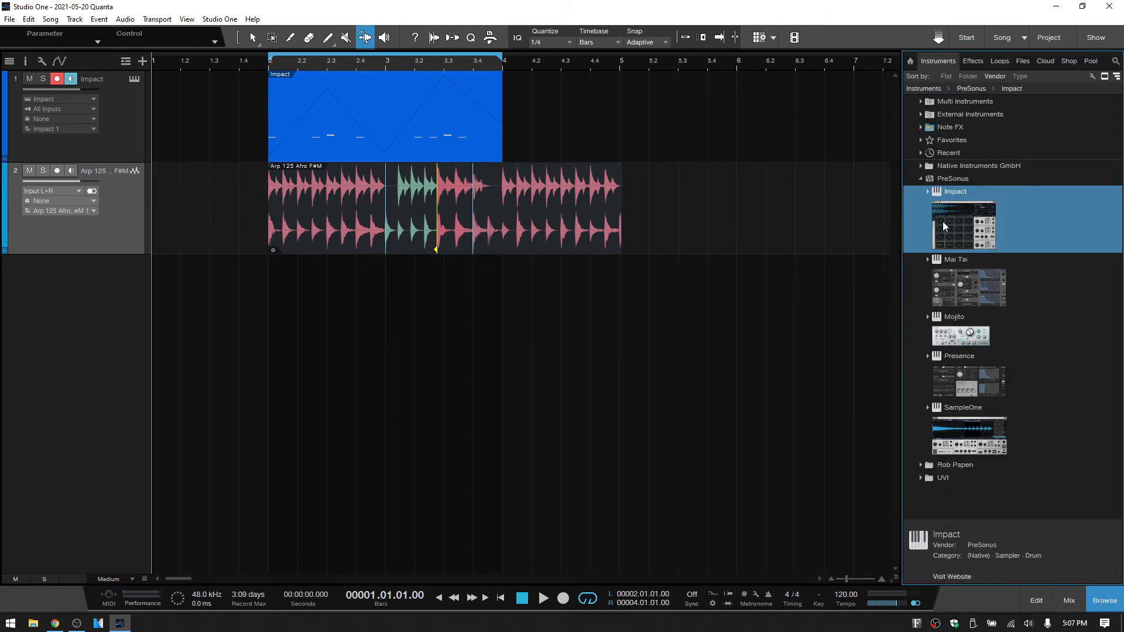
# Step: Add a Mai Tai synth track from the Instruments browser and dismiss its editor window
pyautogui.click(957, 259)
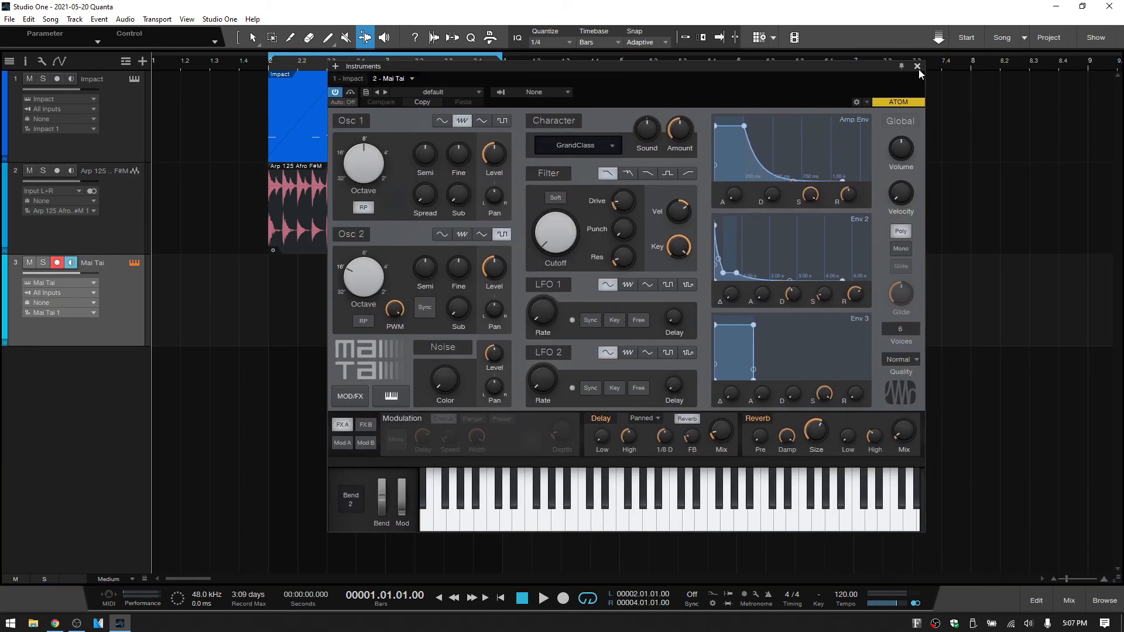
pyautogui.click(917, 65)
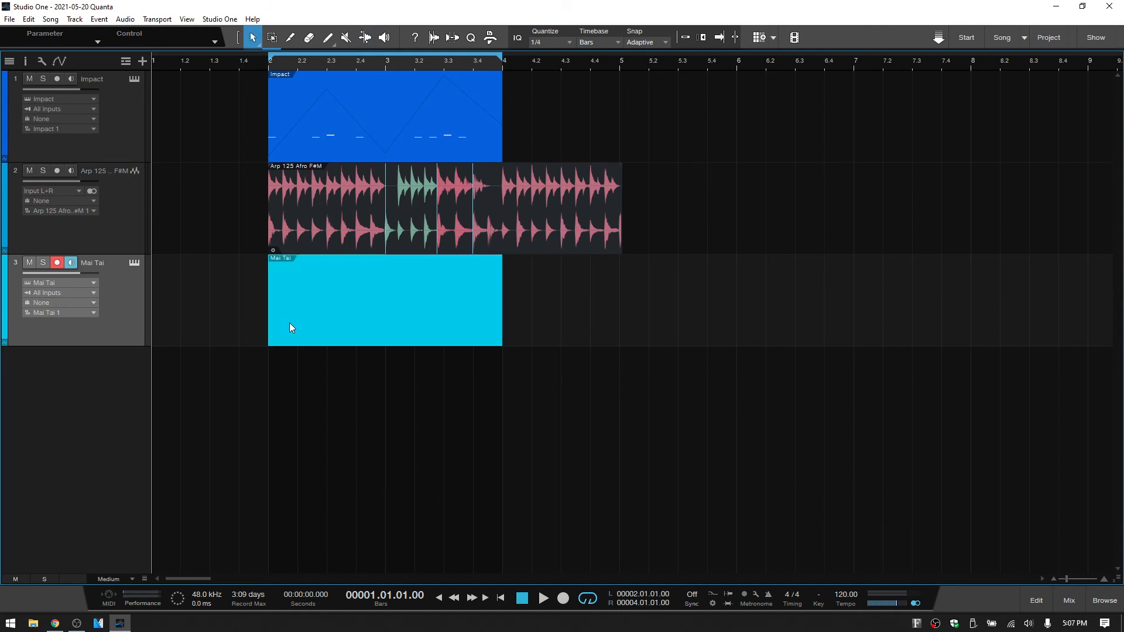
# Step: Open the Mai Tai part in the Editor and set the note Quantize grid to 1/4 for drawing F3 and C2
pyautogui.doubleClick(385, 300)
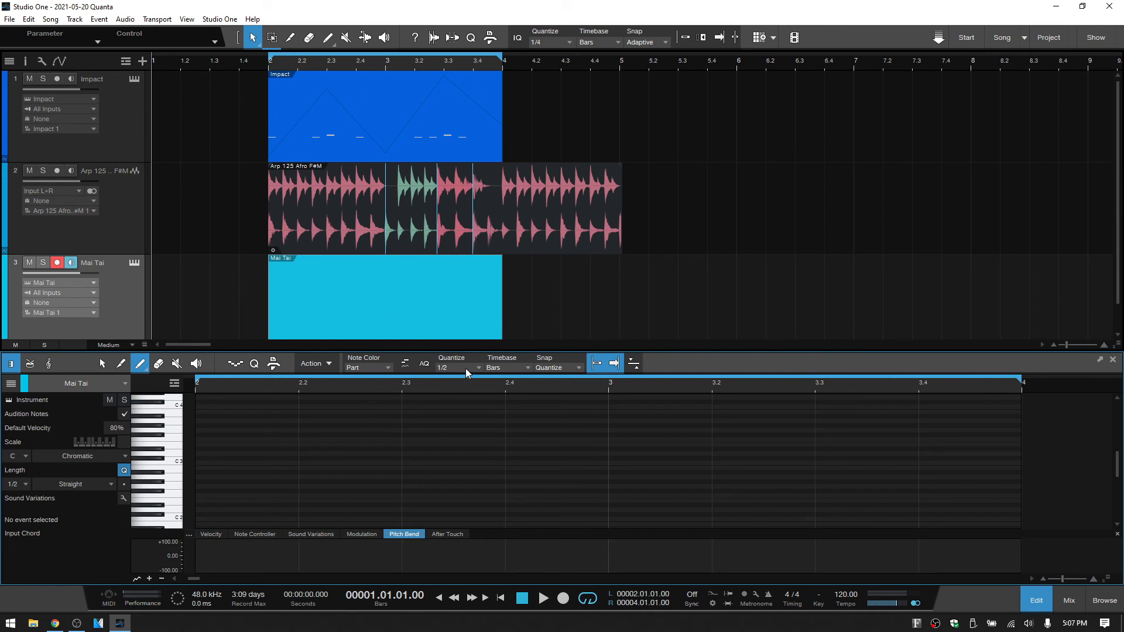
pyautogui.moveTo(553, 371)
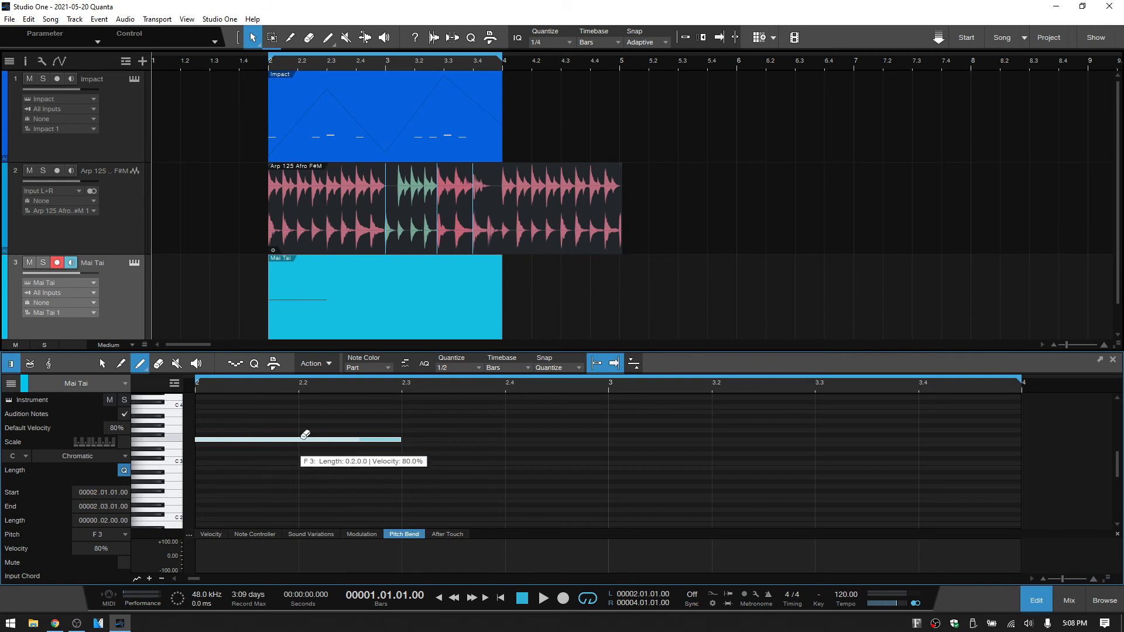
pyautogui.click(458, 368)
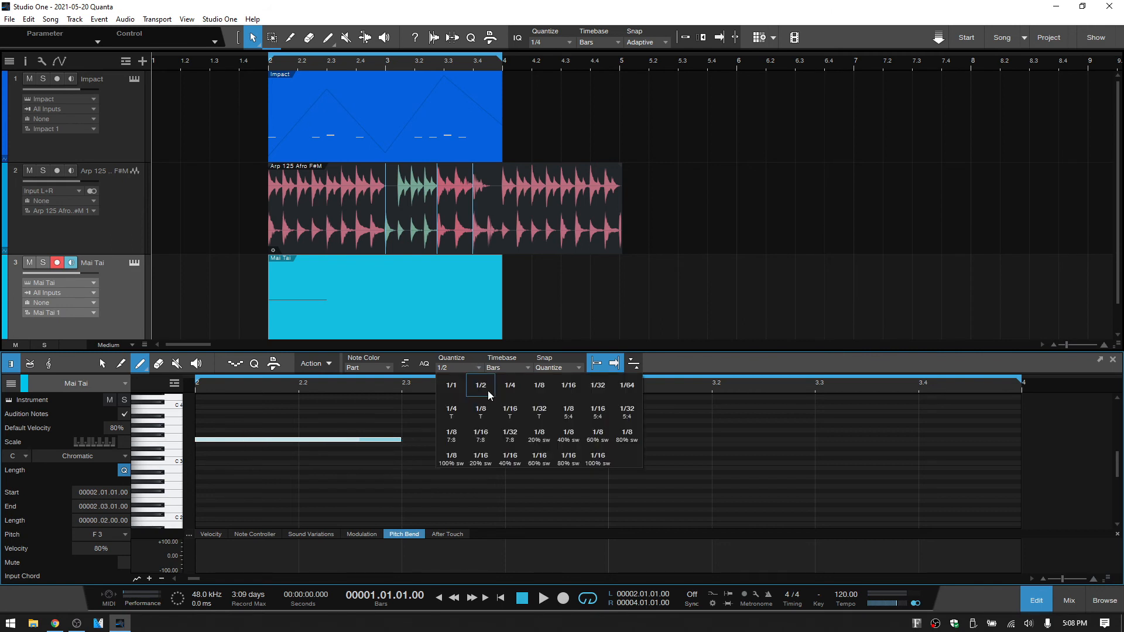
pyautogui.click(509, 386)
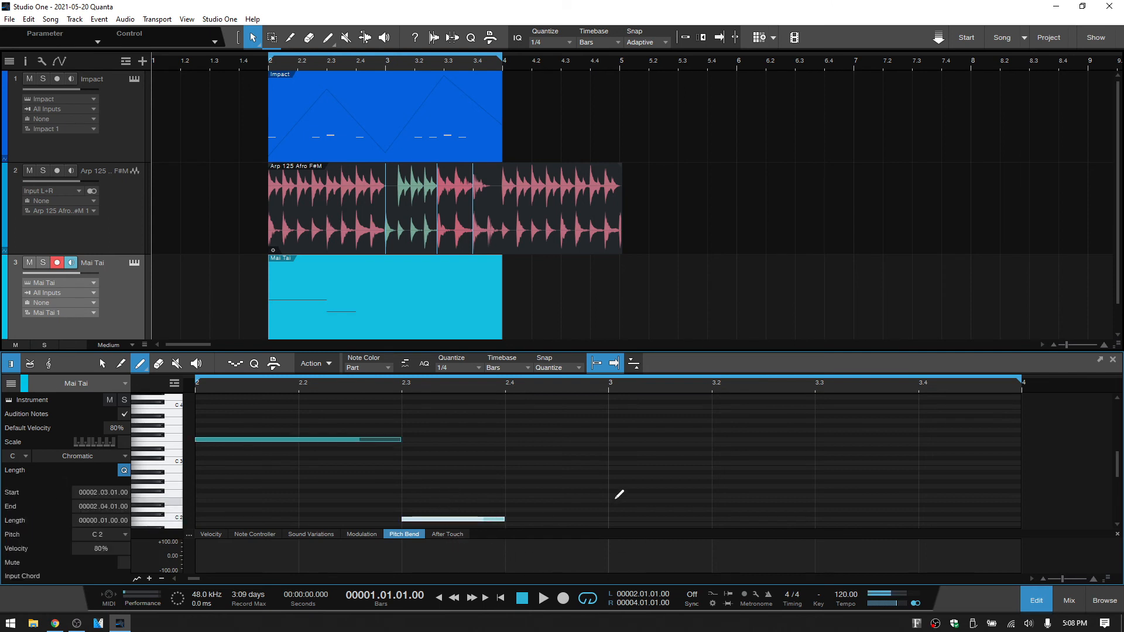
pyautogui.click(459, 366)
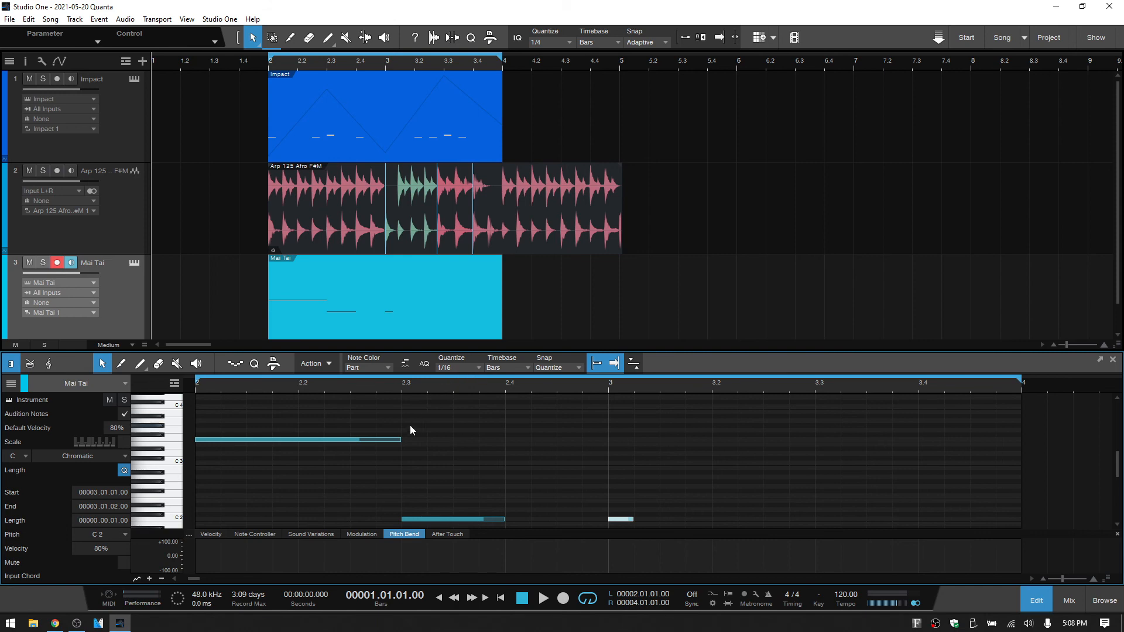
pyautogui.moveTo(402, 440)
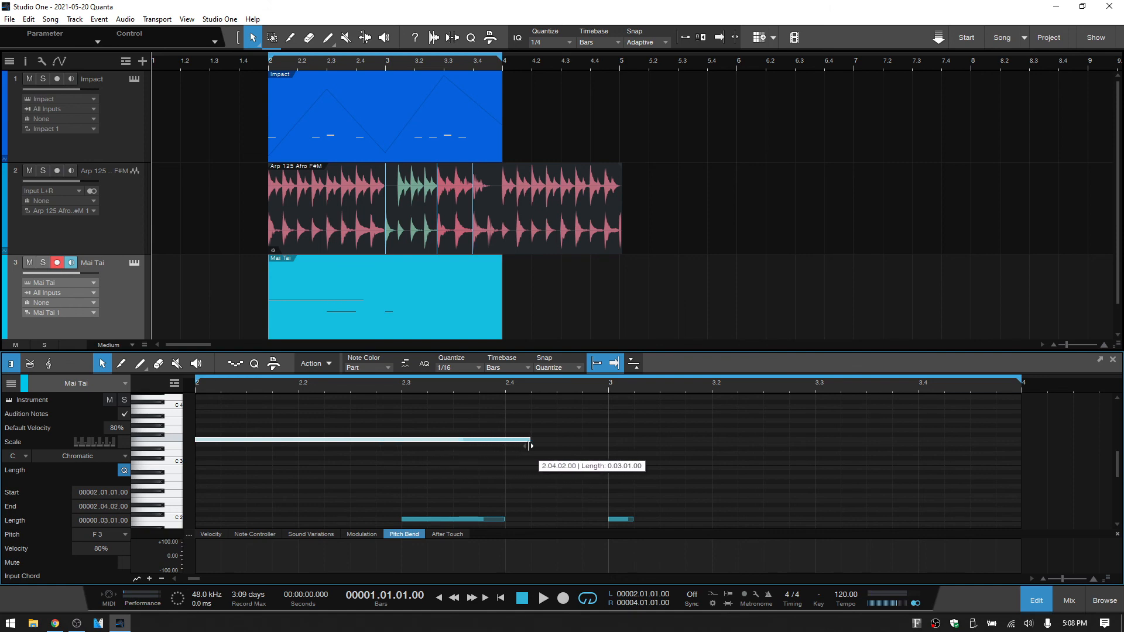
# Step: Return Quantize to 1/4 after the short C2 at bar 3, stretch F3 to bar 3, and deselect
pyautogui.click(459, 368)
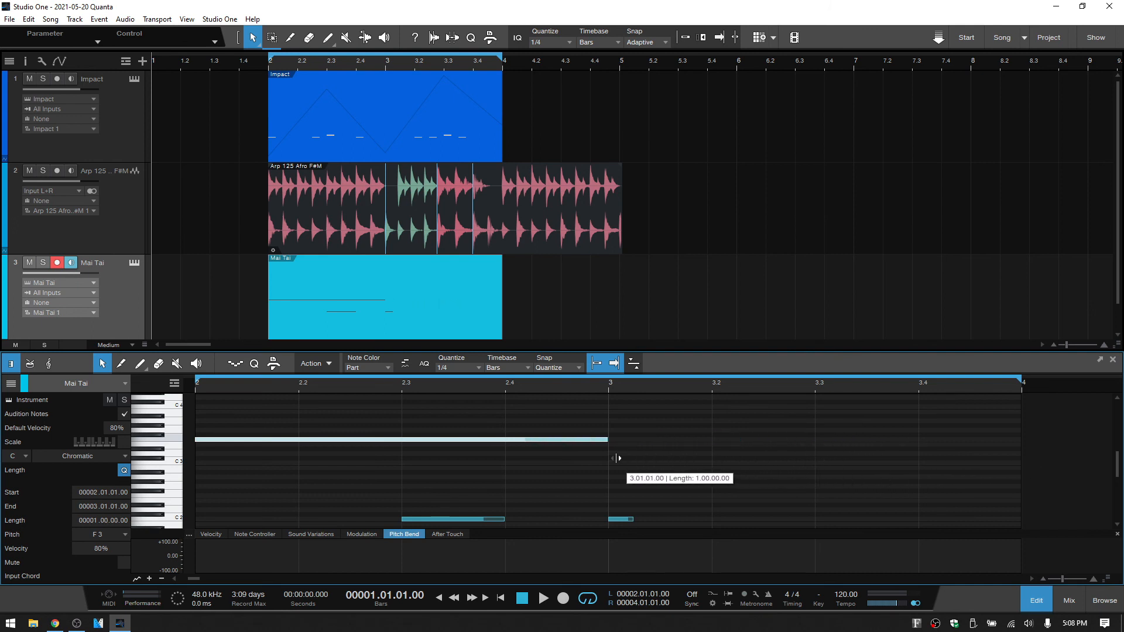
pyautogui.moveTo(666, 441)
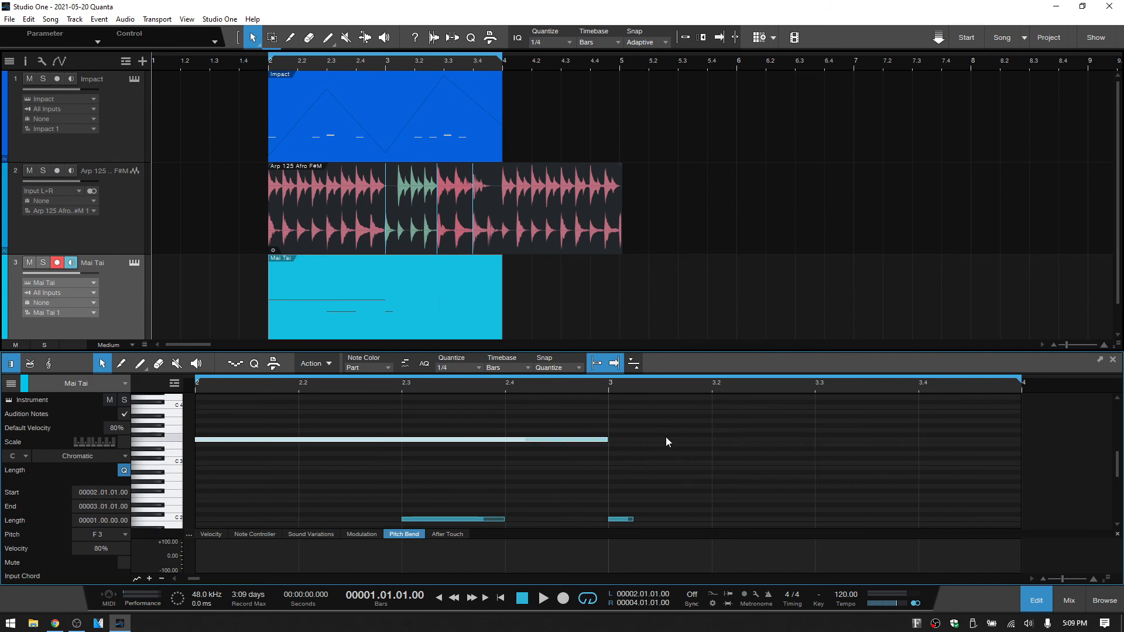
pyautogui.moveTo(653, 461)
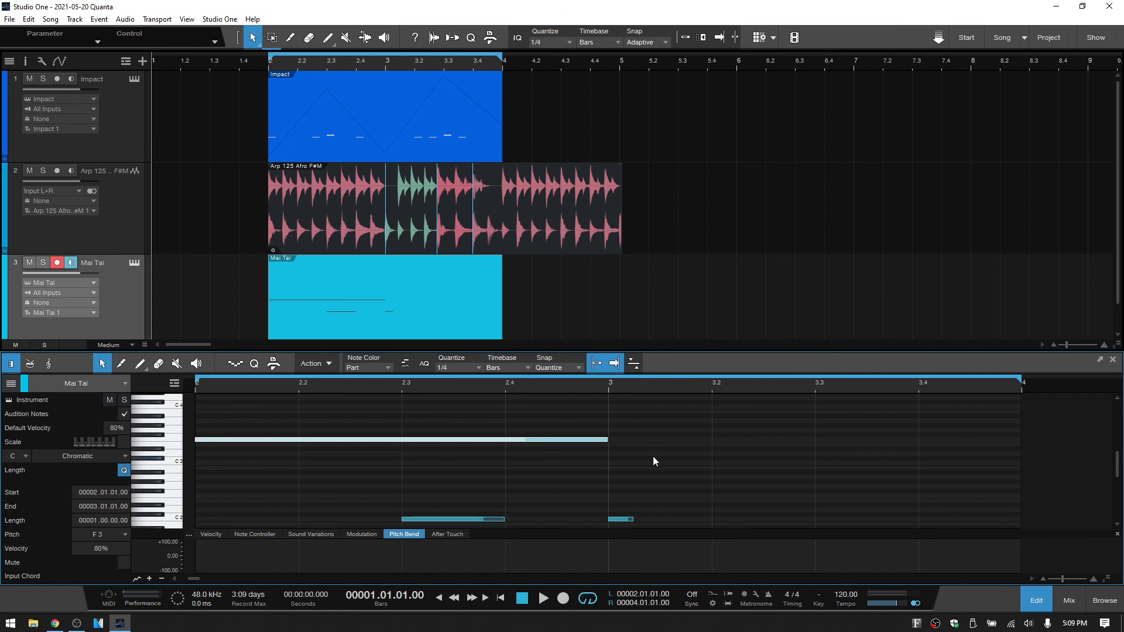
pyautogui.click(595, 363)
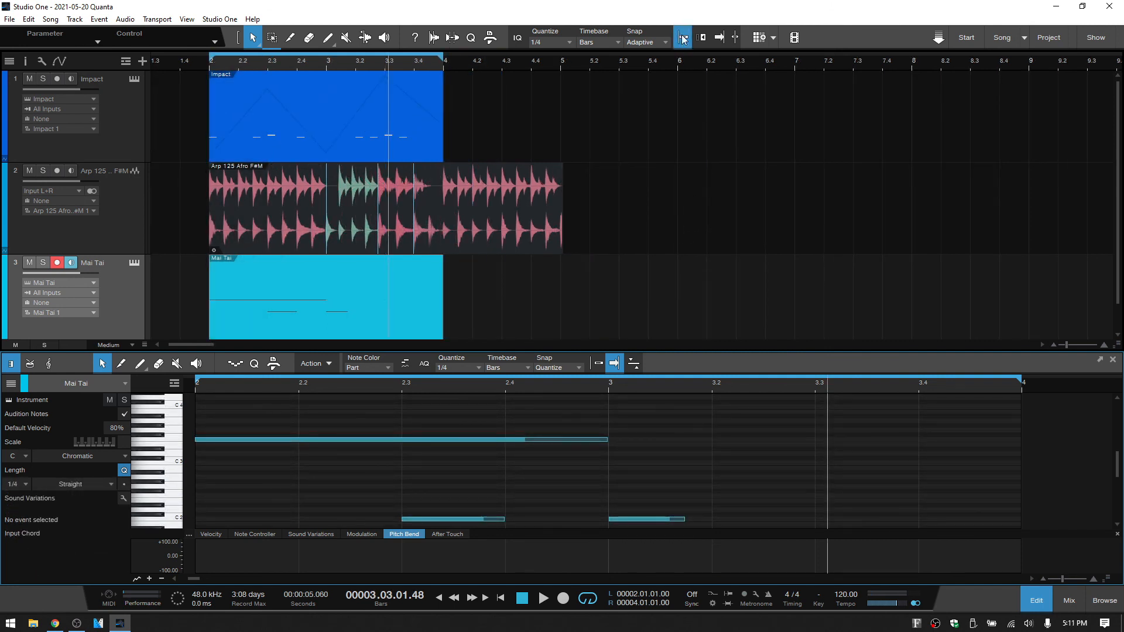
pyautogui.moveTo(682, 38)
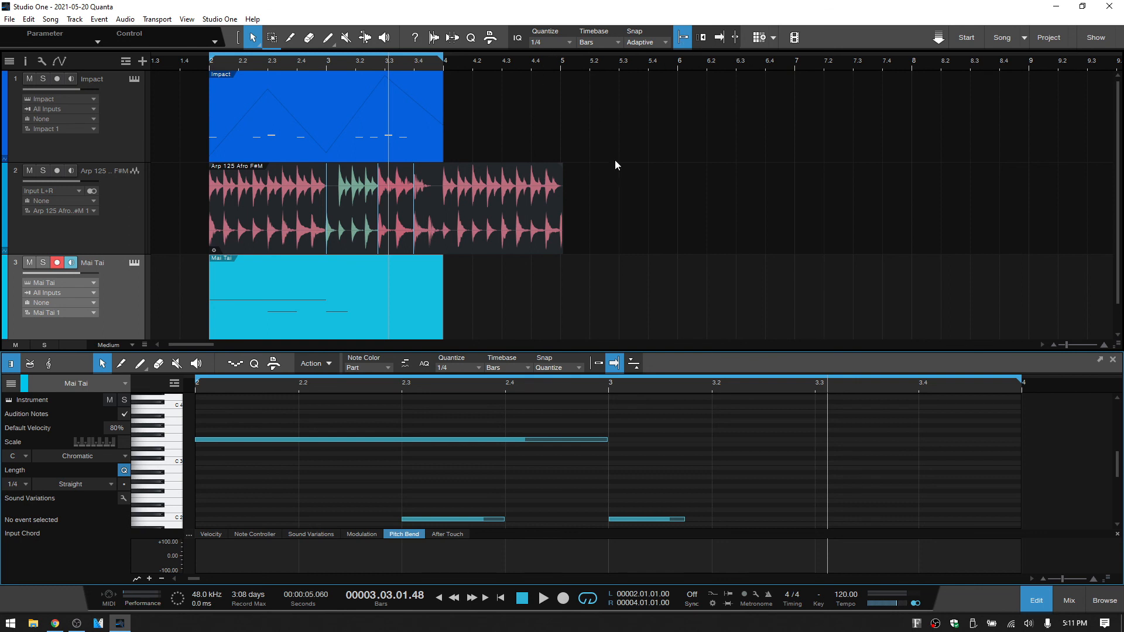
pyautogui.moveTo(631, 285)
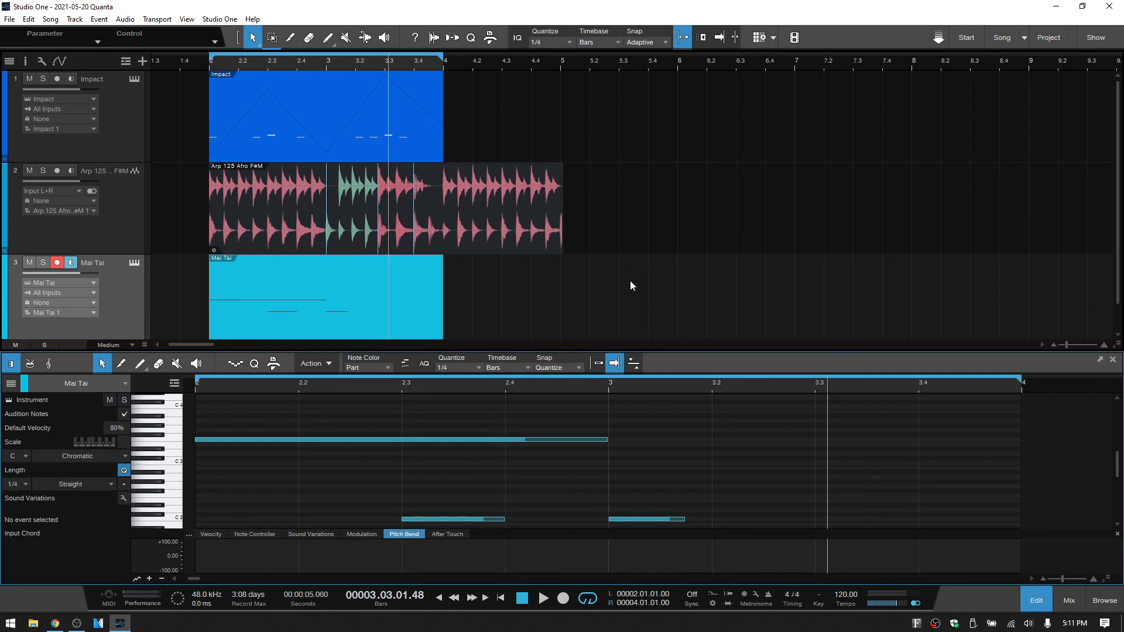
pyautogui.moveTo(692, 239)
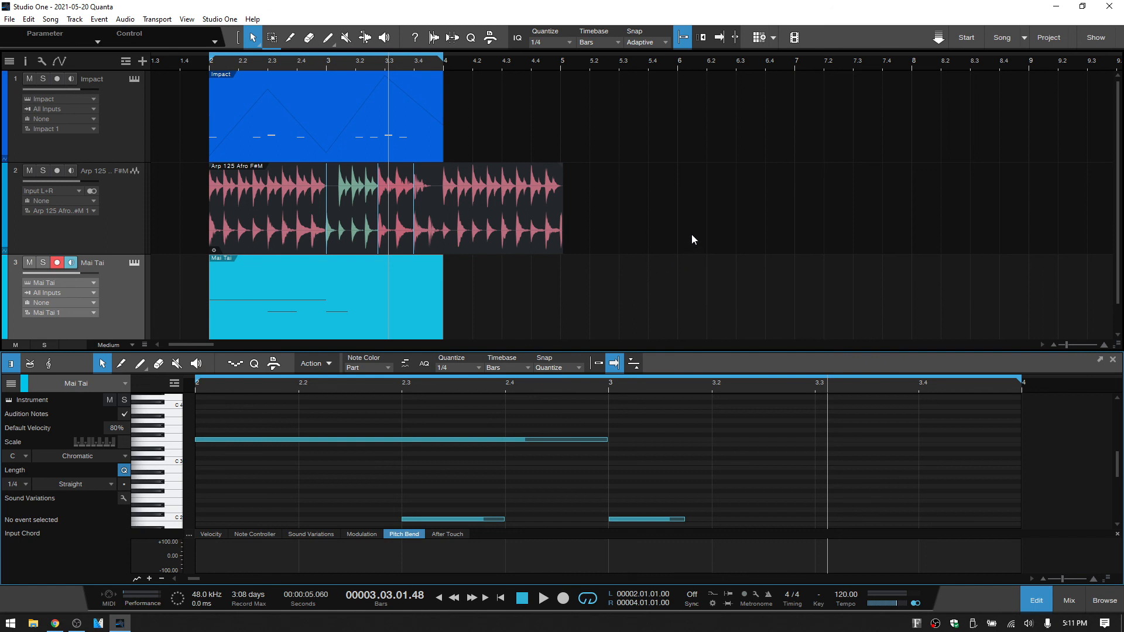